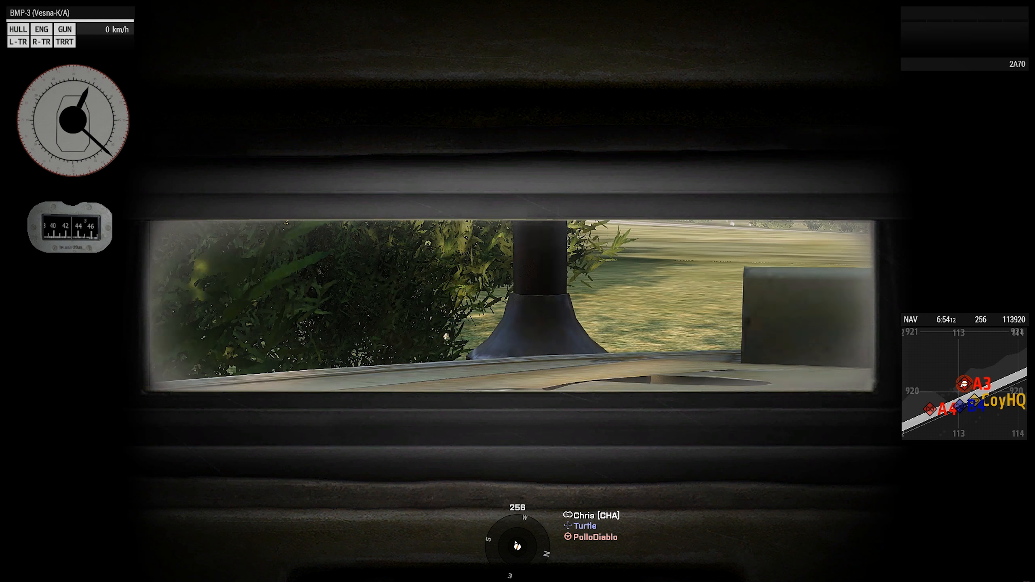
- Push the BMP-3 through the bushes and pivot it east to face the open field
key(m)
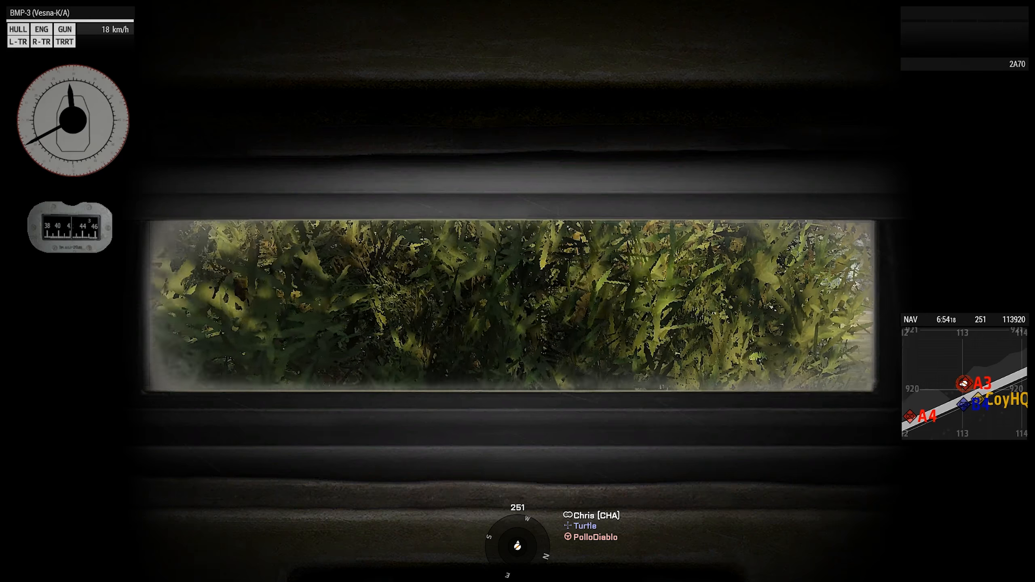
key(m)
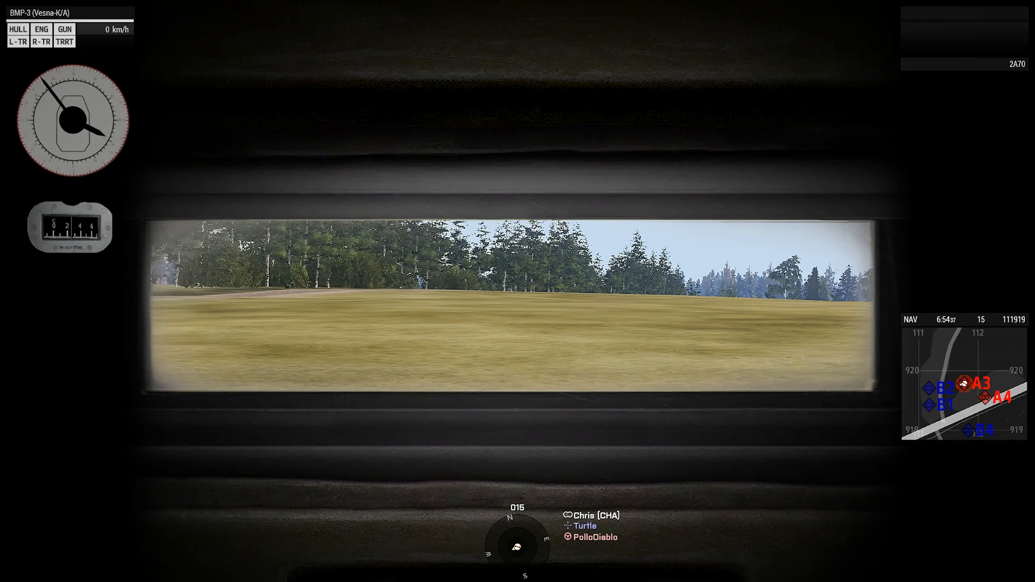
key(m)
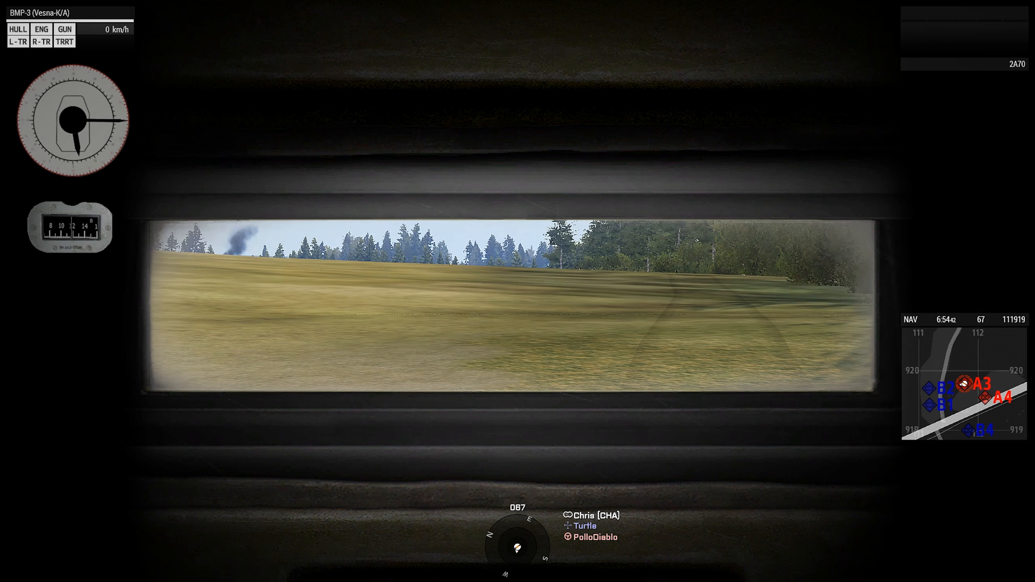
key(m)
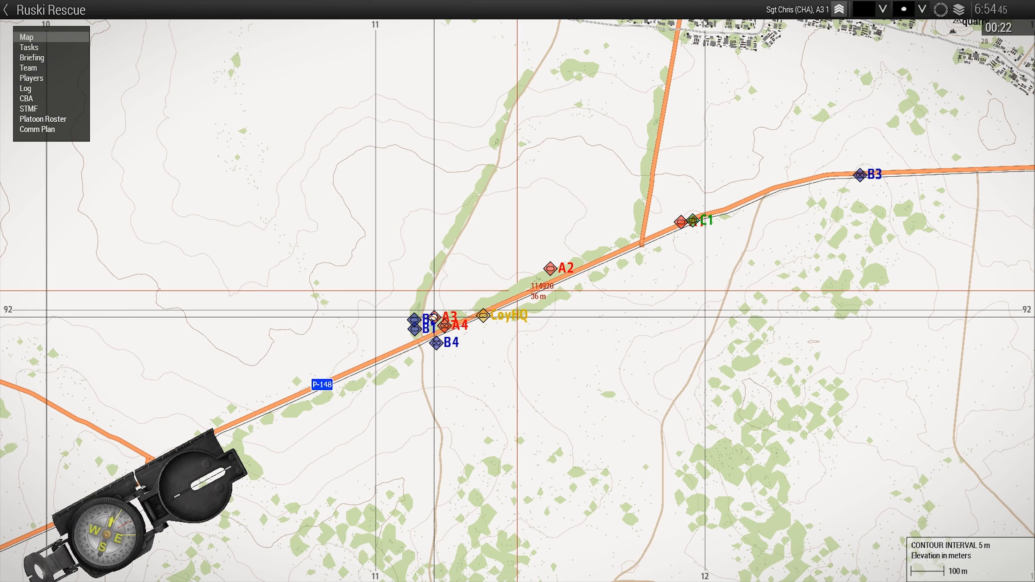
scroll(down, 3)
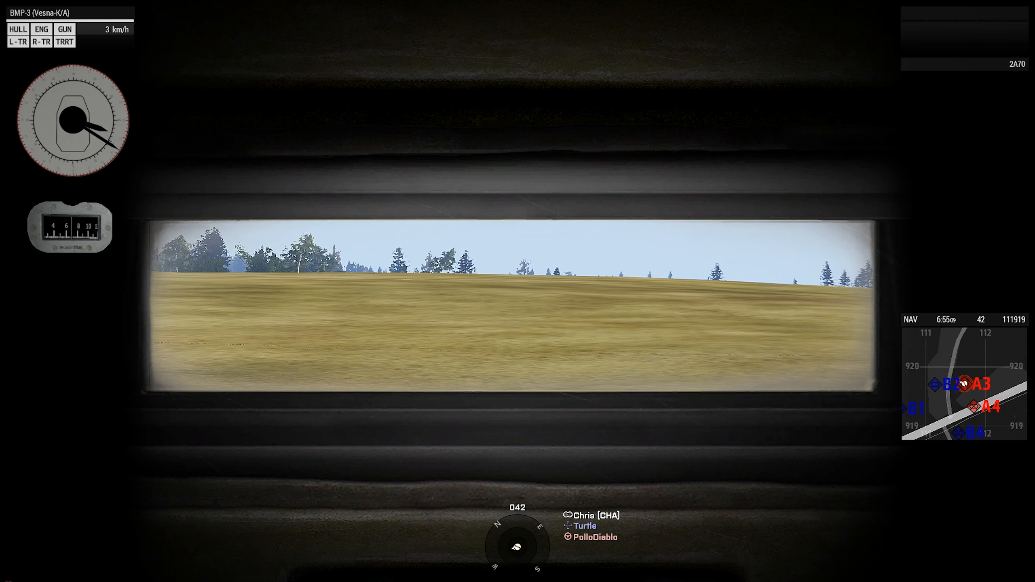
- Turn north, accelerate past the Abrams tanks, slow down and bring up the action menu
key(m)
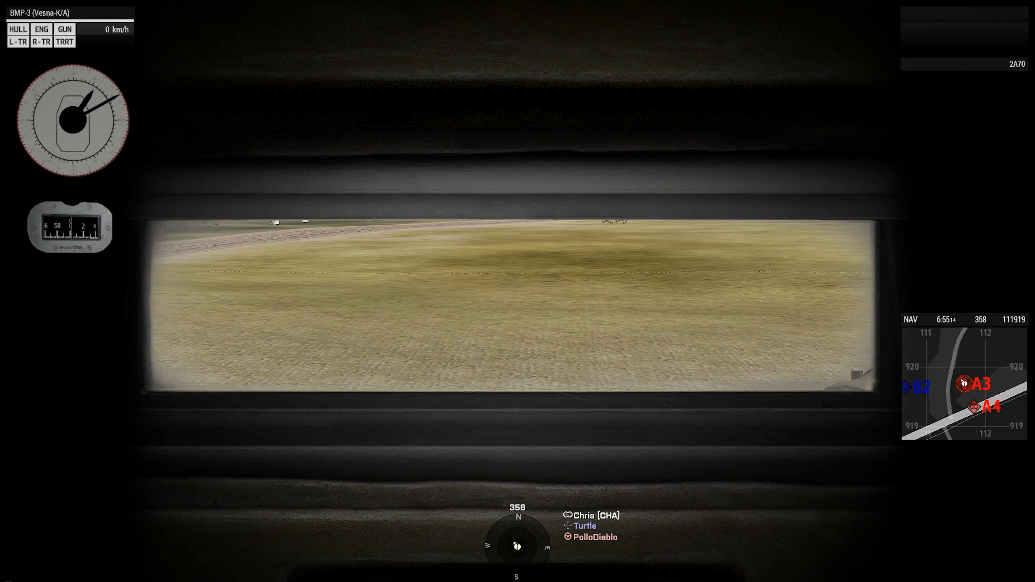
key(m)
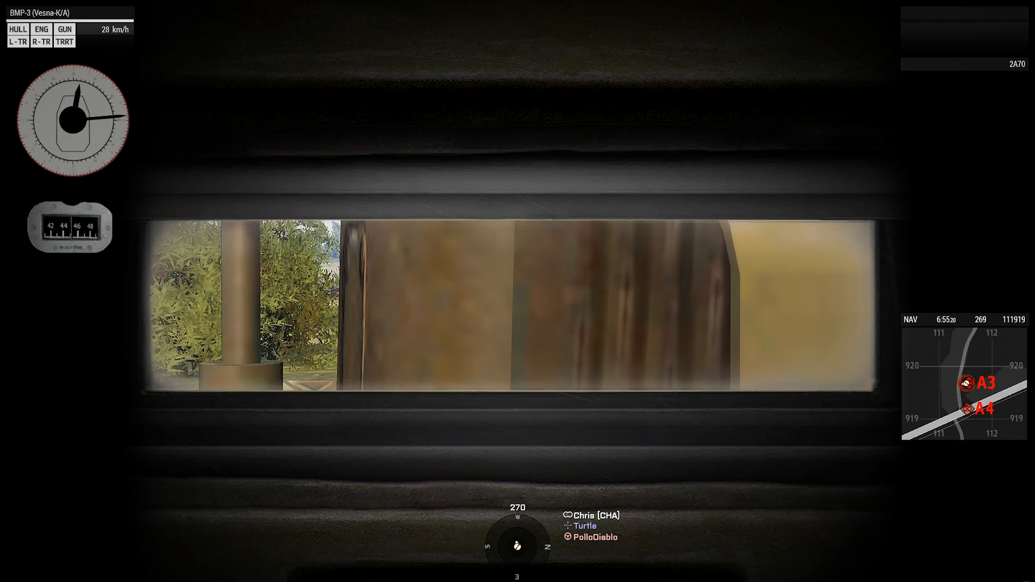
key(M)
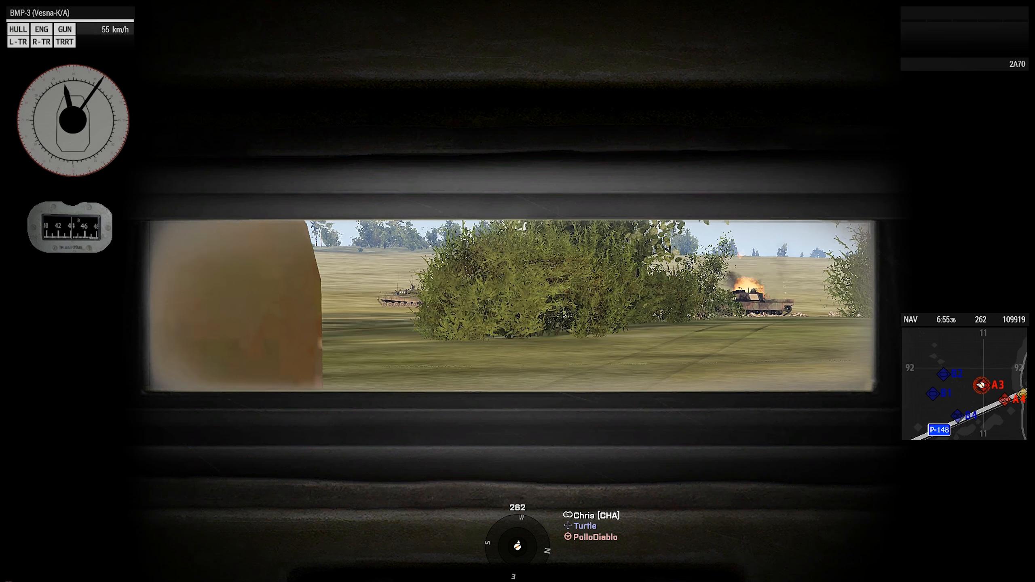
key(m)
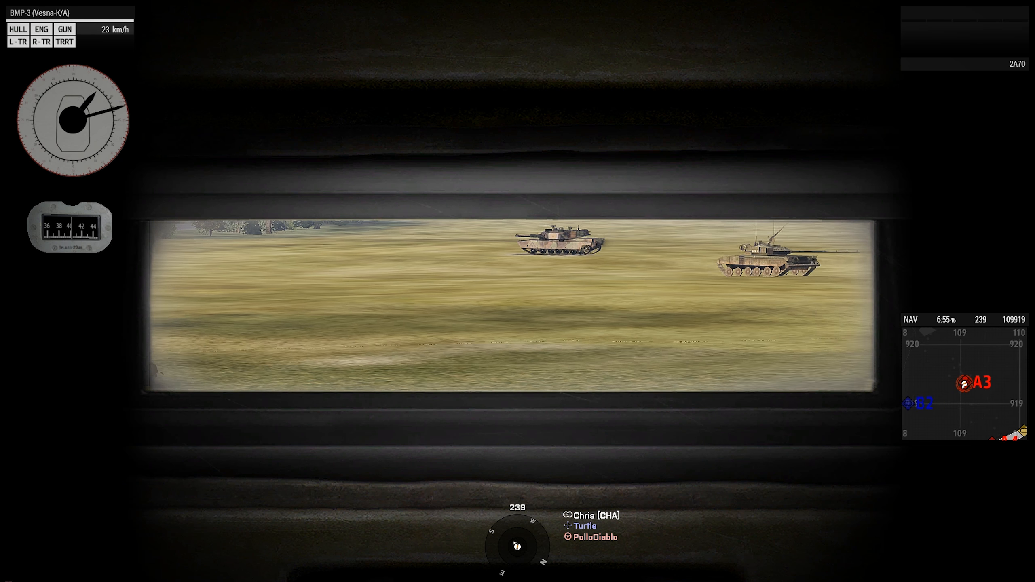
key(m)
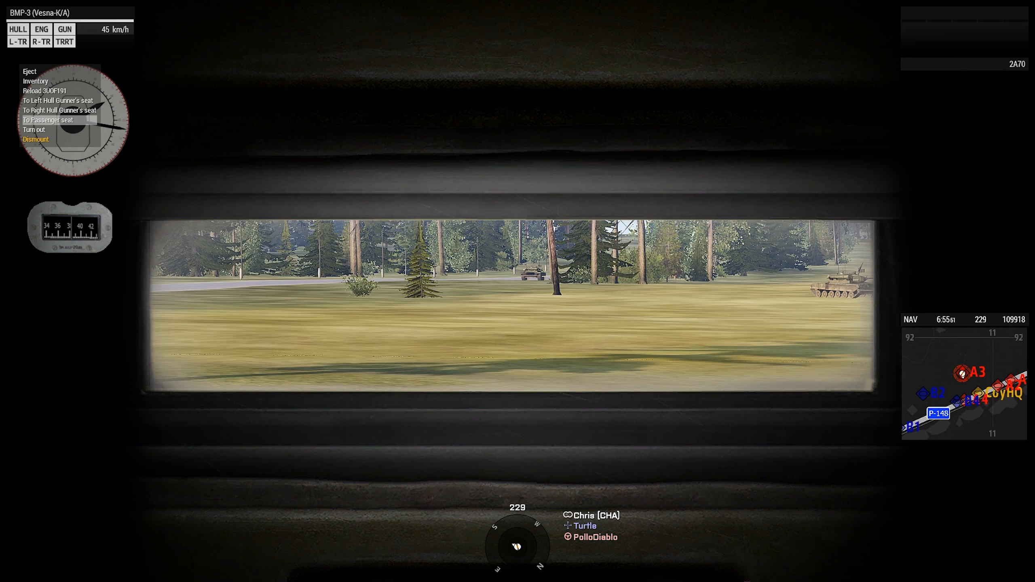
- Switch to an outside view of the BMP-3 while driving behind the column
key(M)
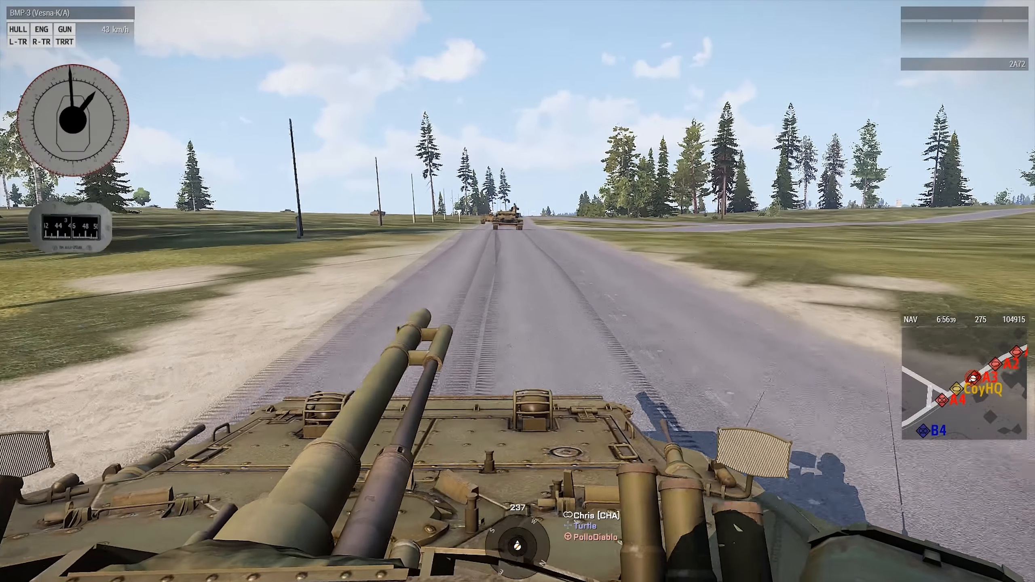
- Check the convoy positions on the map, zooming out twice
key(m)
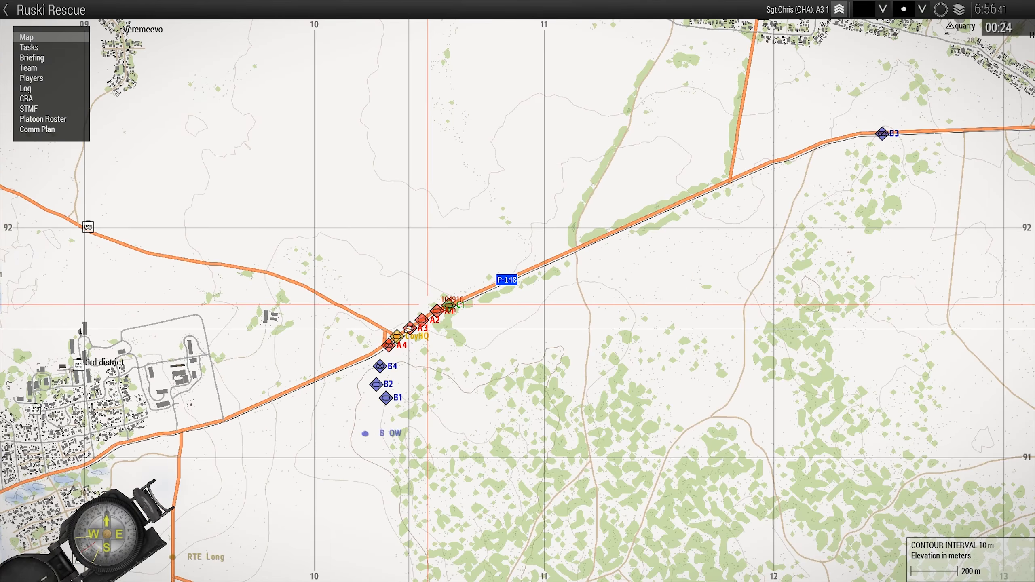
scroll(down, 3)
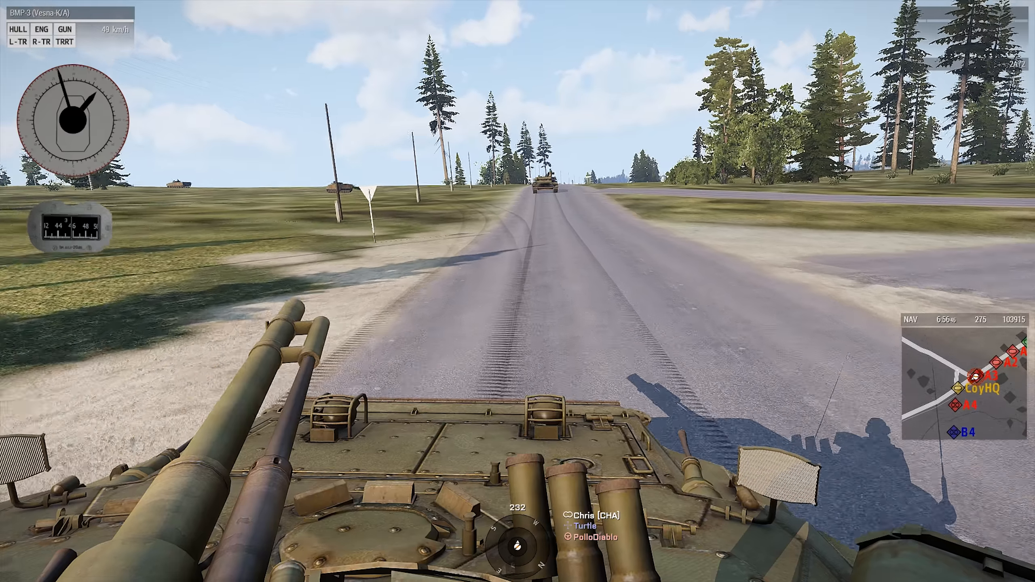
key(M)
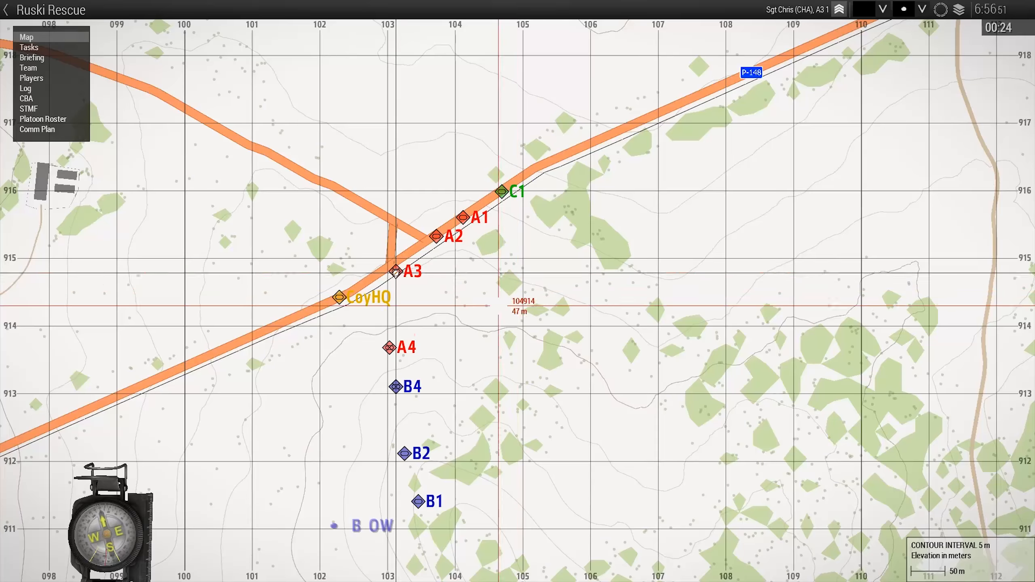
scroll(down, 3)
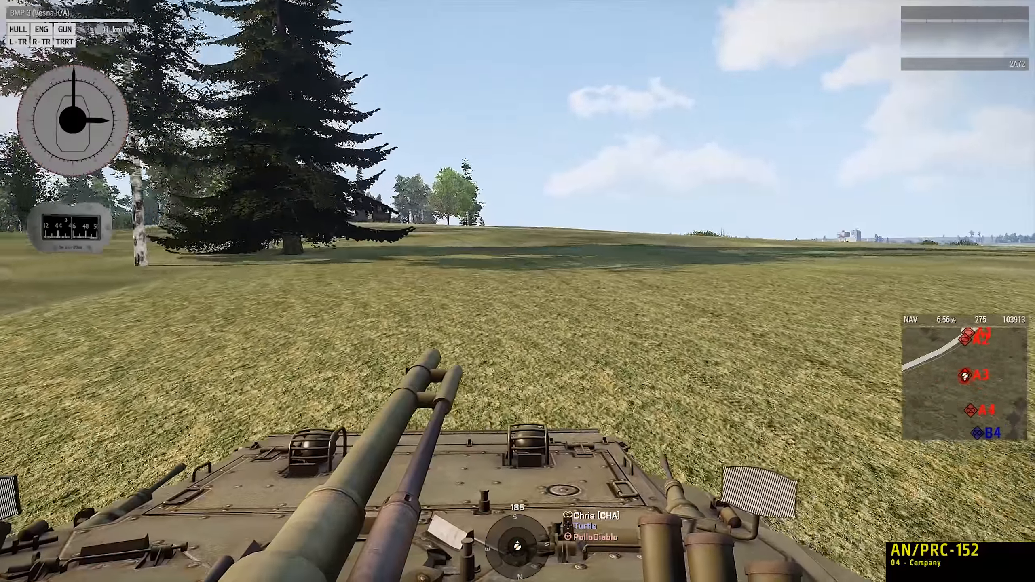
- Steer off the road across the grass and halt near the trees
key(m)
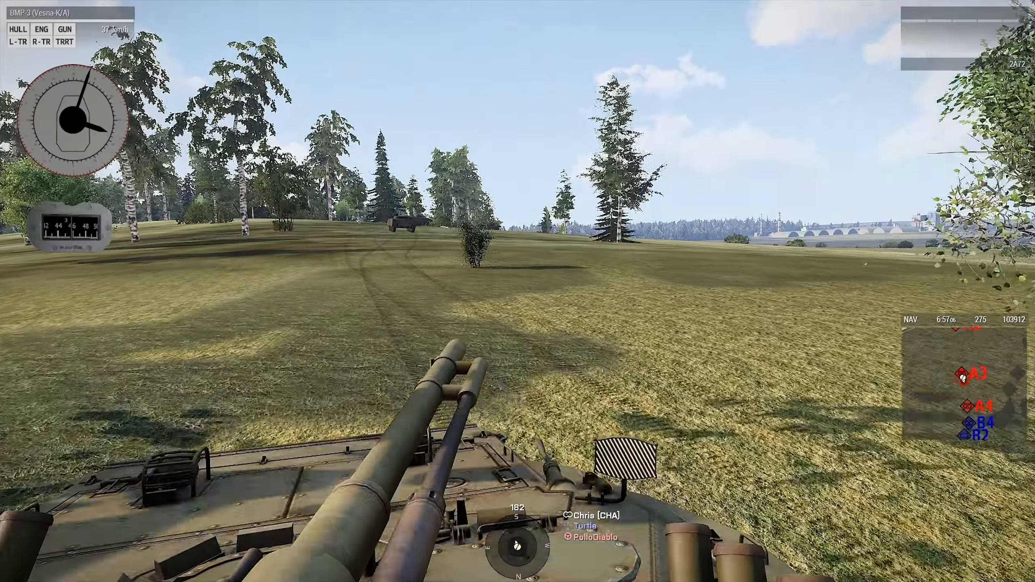
key(m)
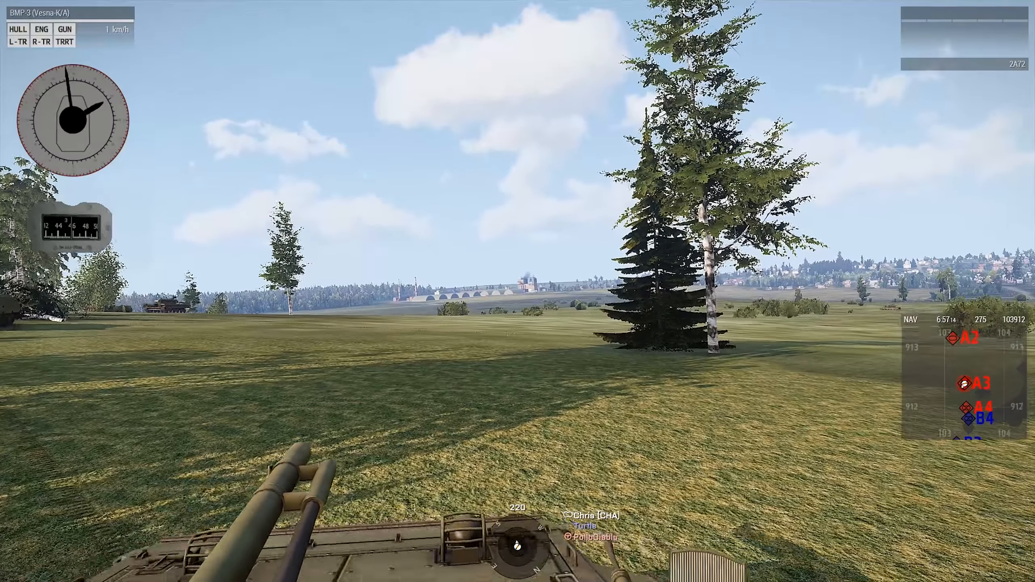
key(M)
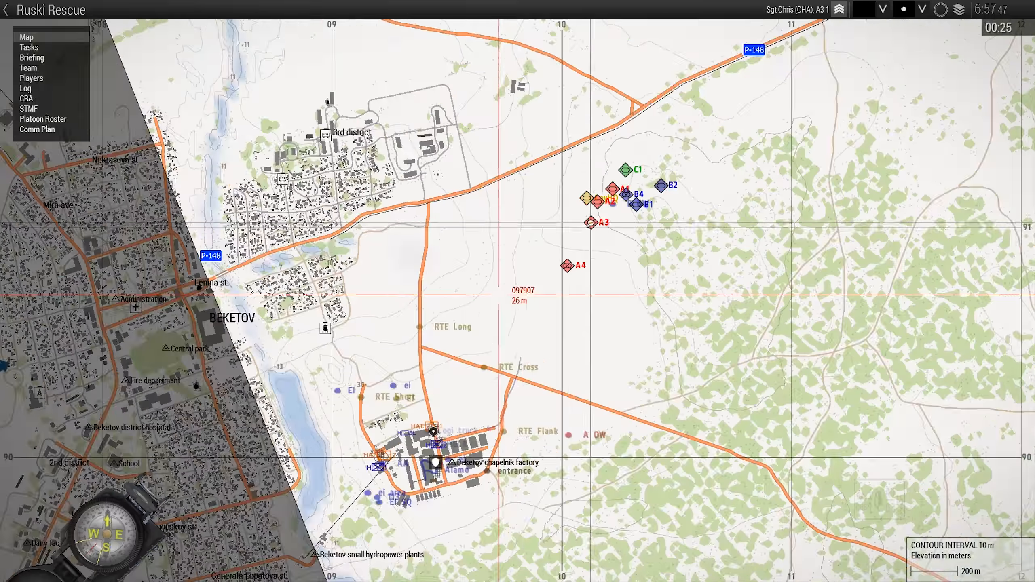
- Leave the map and drive across the field toward the factory road
key(M)
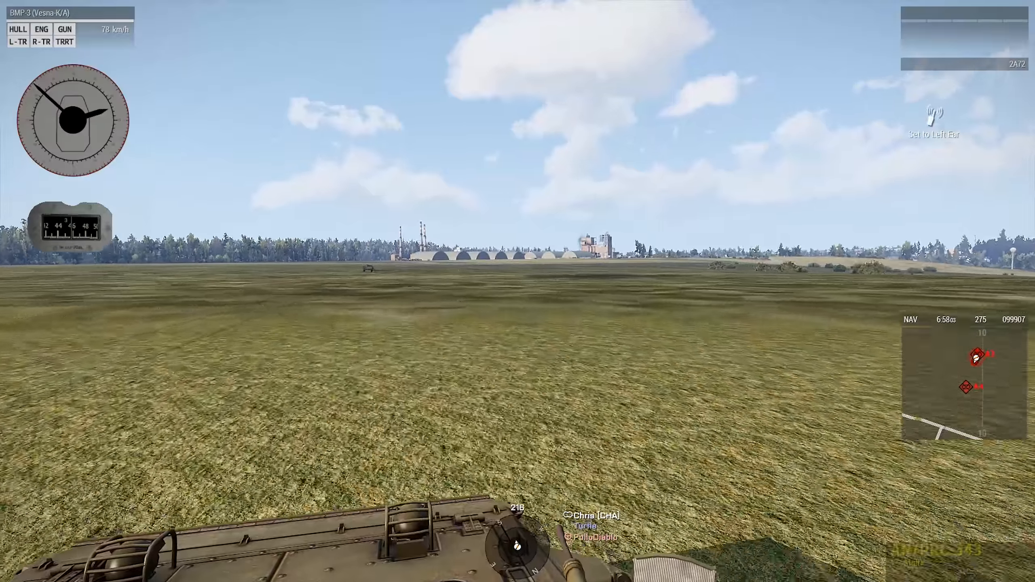
key(m)
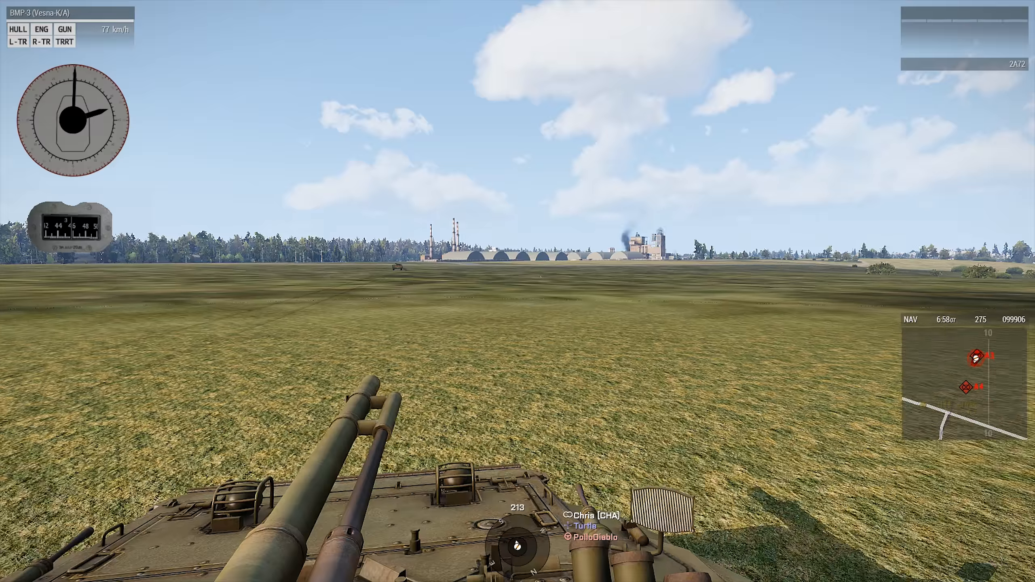
key(m)
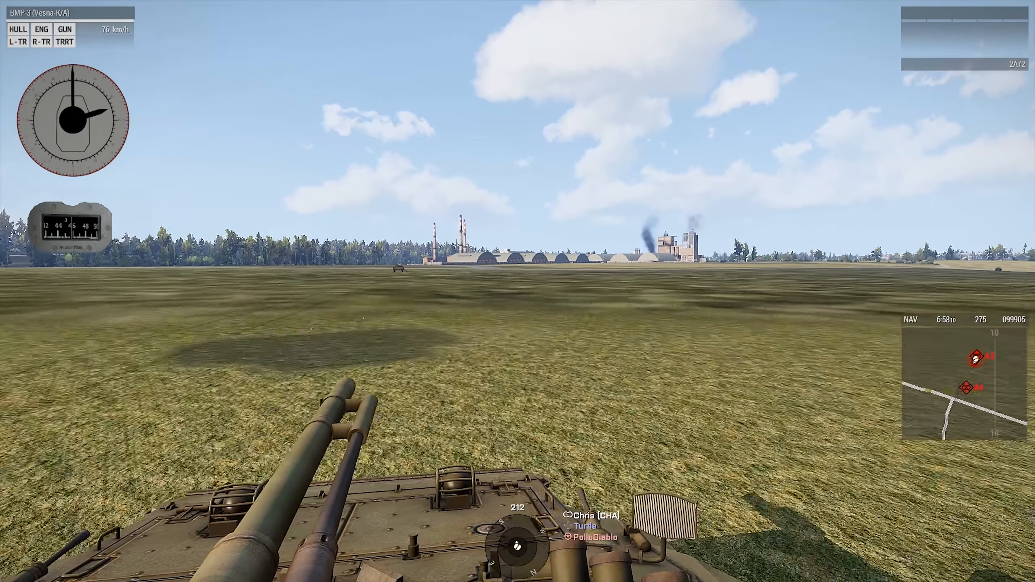
key(M)
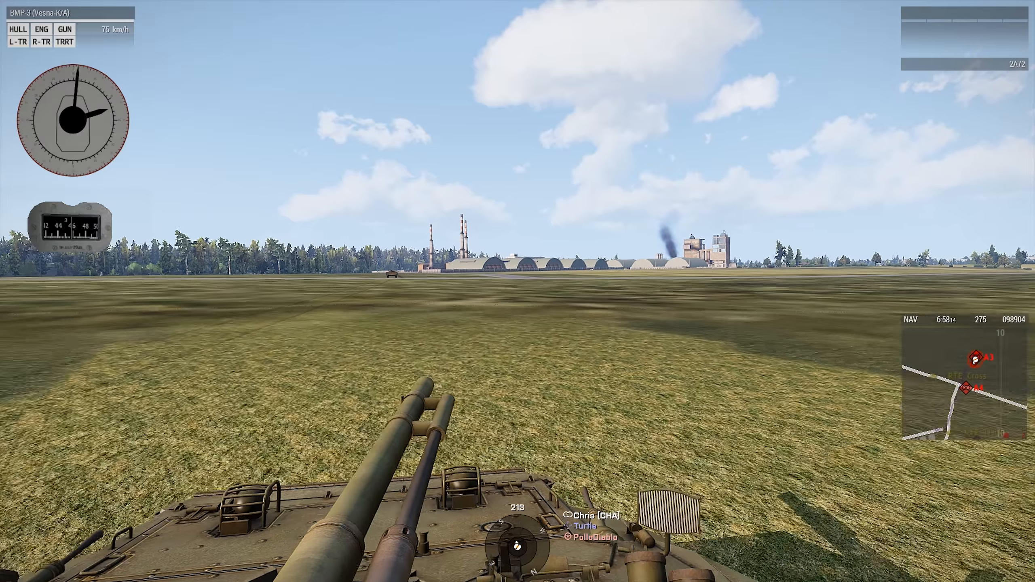
key(m)
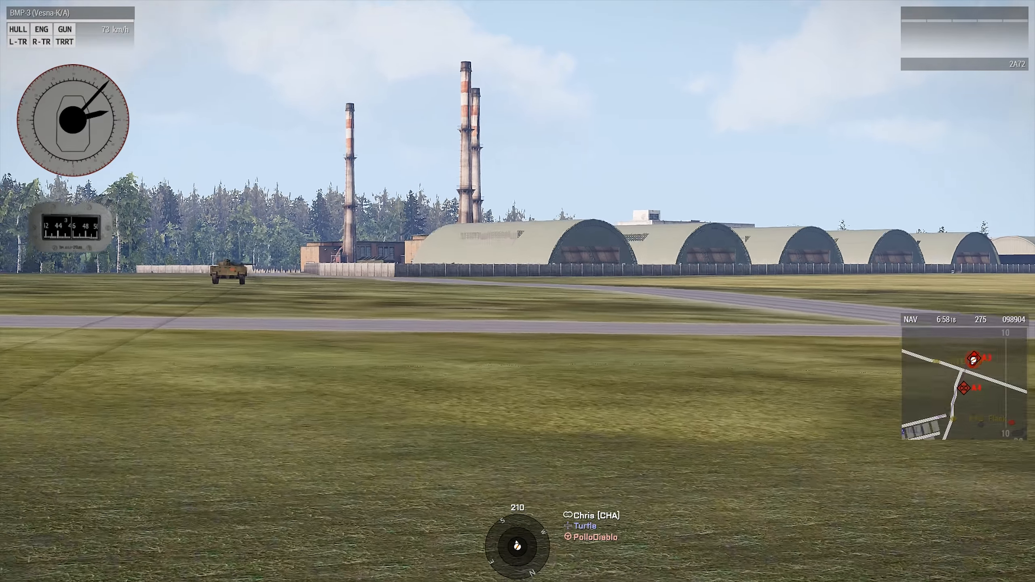
key(m)
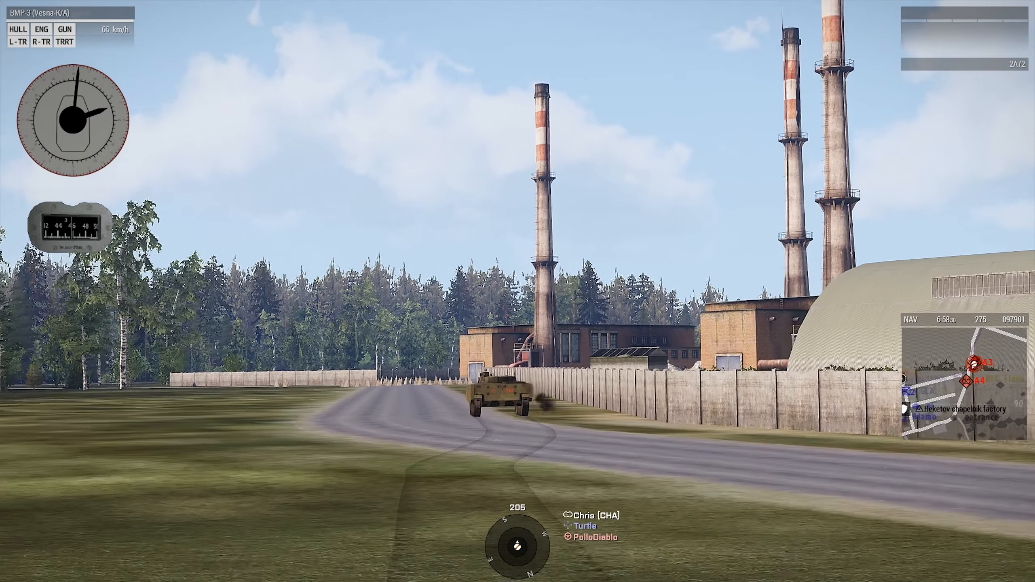
- Follow the lead vehicle along the factory road past the smokestacks into the hangars
key(M)
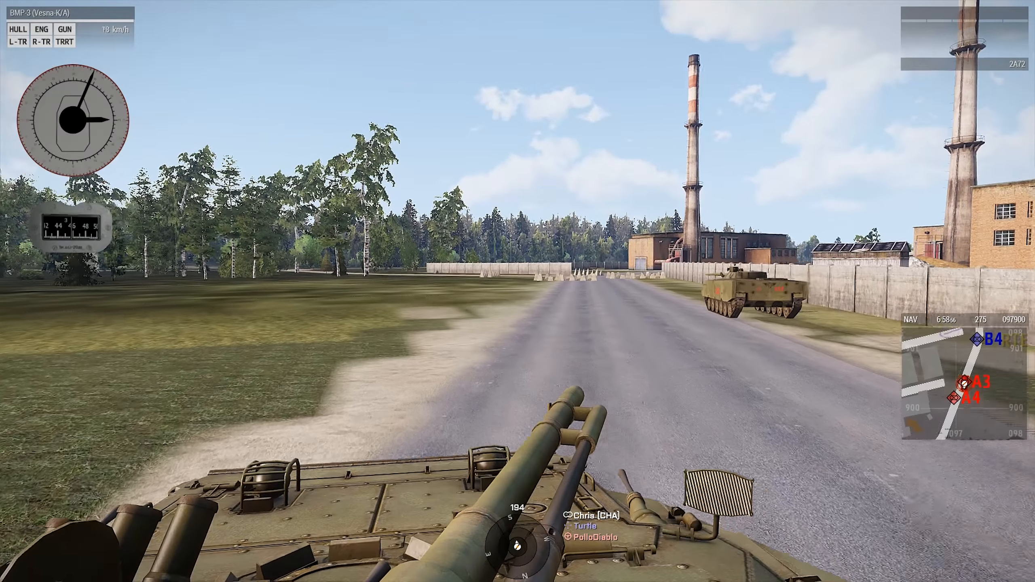
key(w)
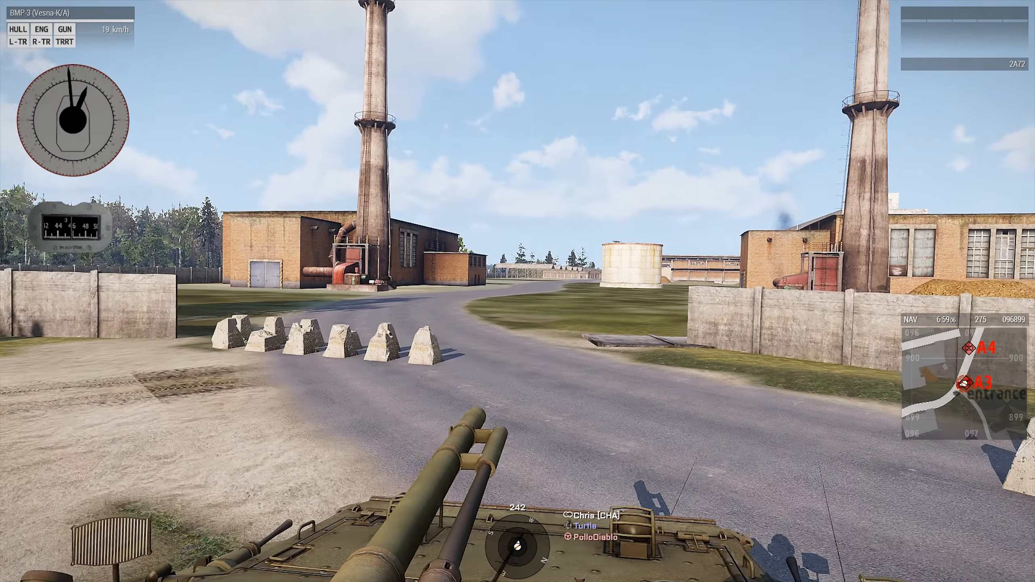
key(m)
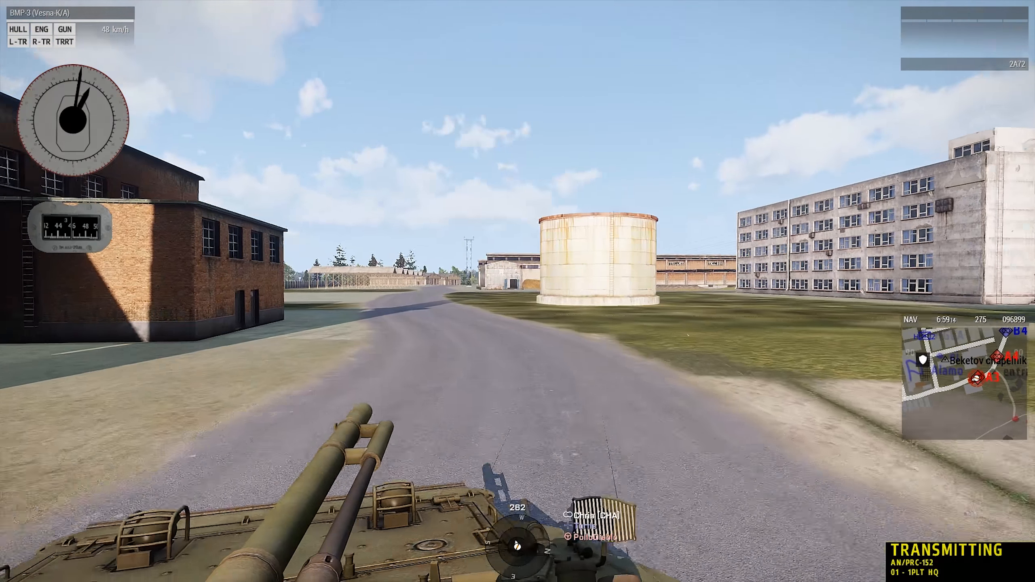
key(m)
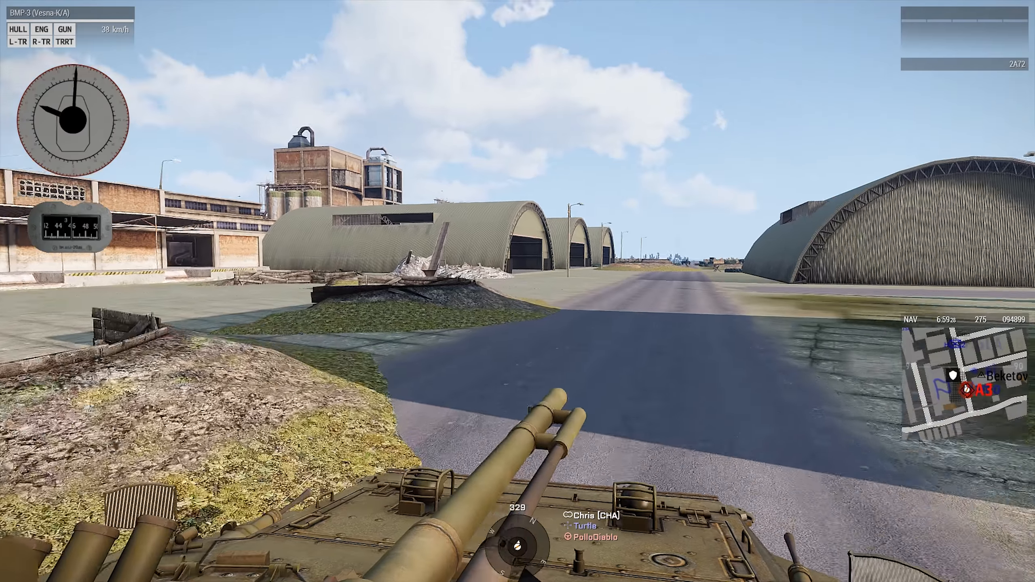
- Stop among the hangars and bring up the map of the Beketov factory area
key(m)
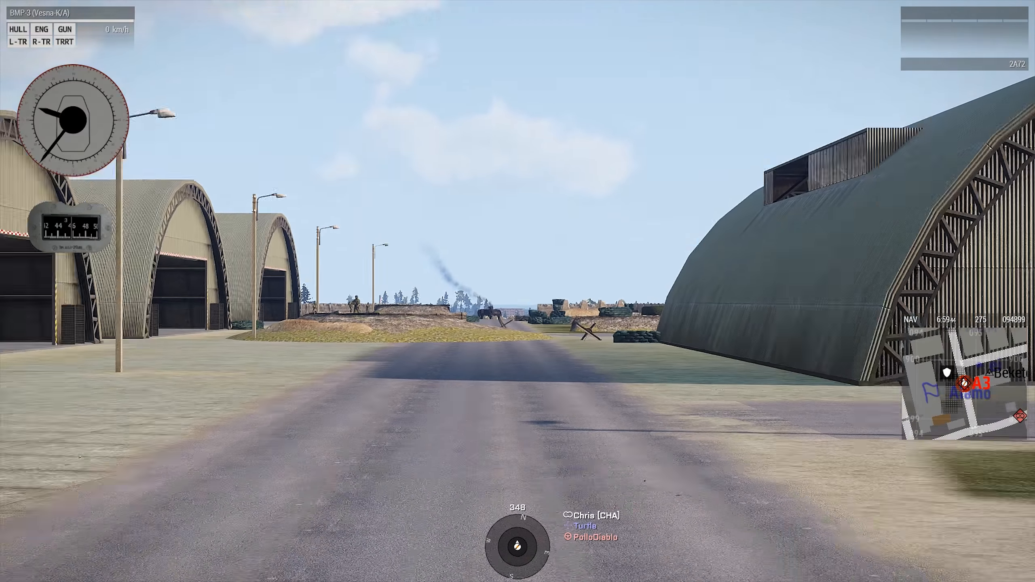
key(M)
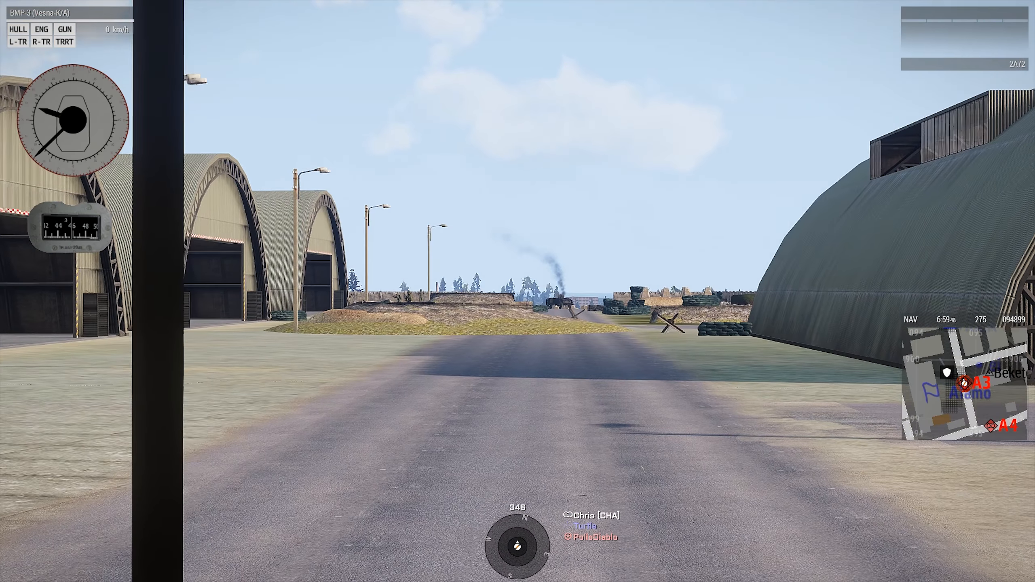
key(M)
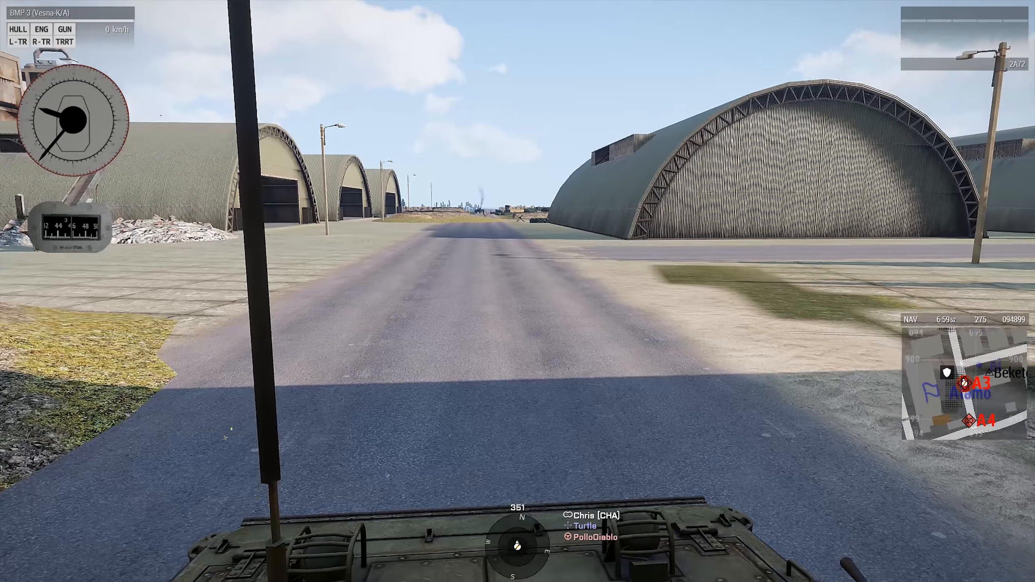
key(M)
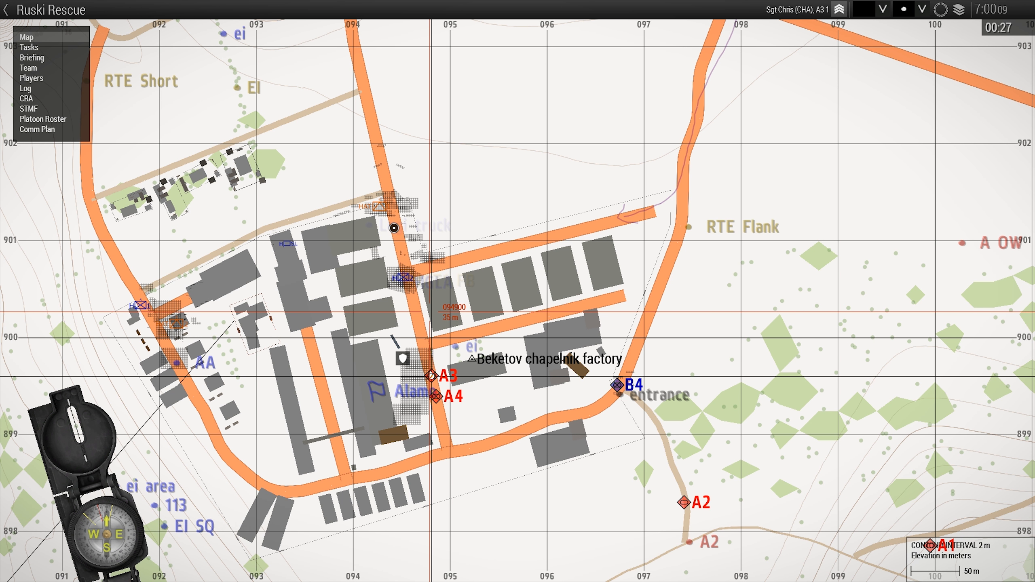
- Close the map, glance at the handheld radio and put it away
click(42, 119)
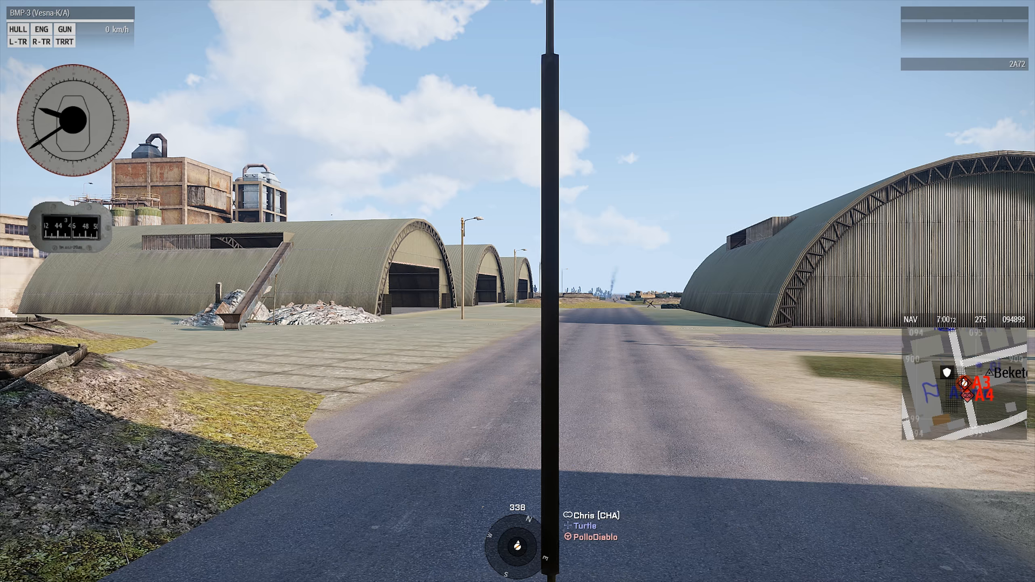
key(m)
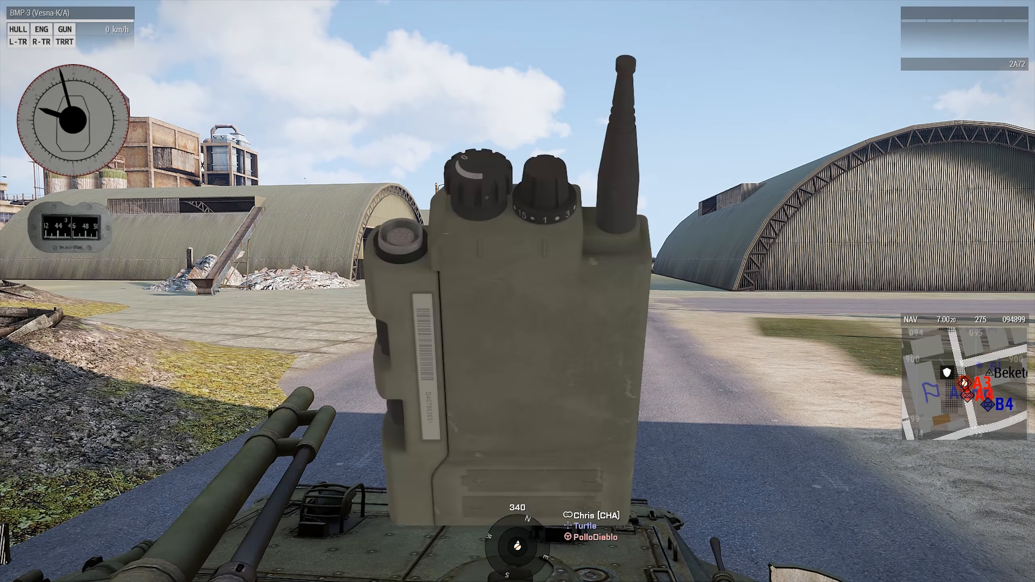
key(M)
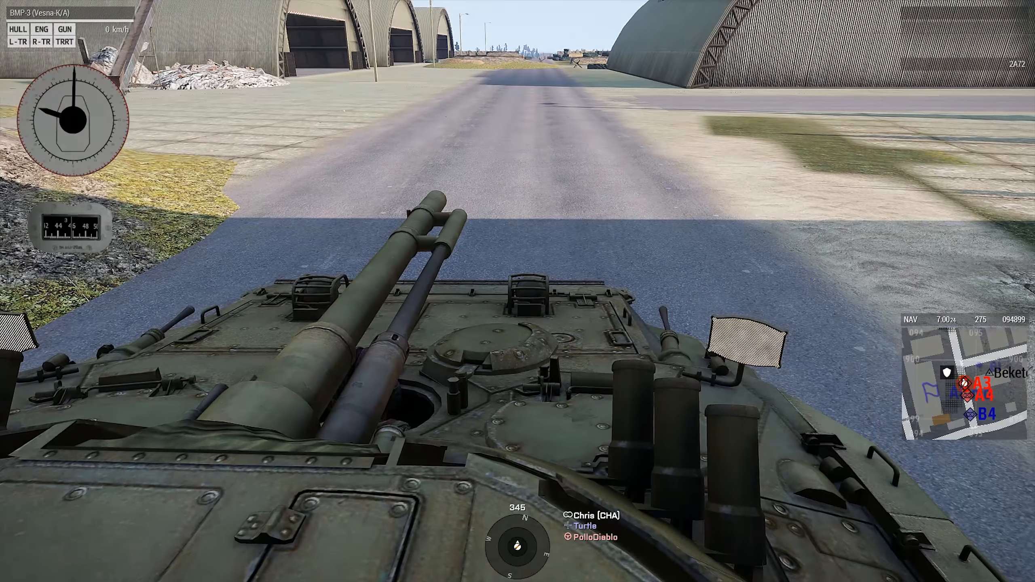
- Drive to the sandbagged gun emplacement between the hangars and stop
key(m)
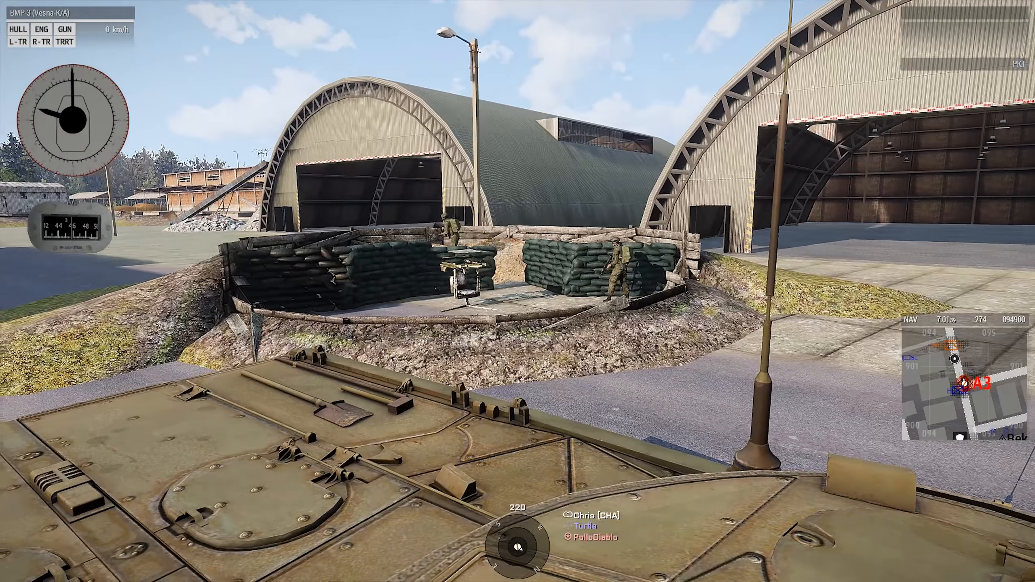
- Dismount the squad so soldiers man the berms and sandbag positions ahead
key(m)
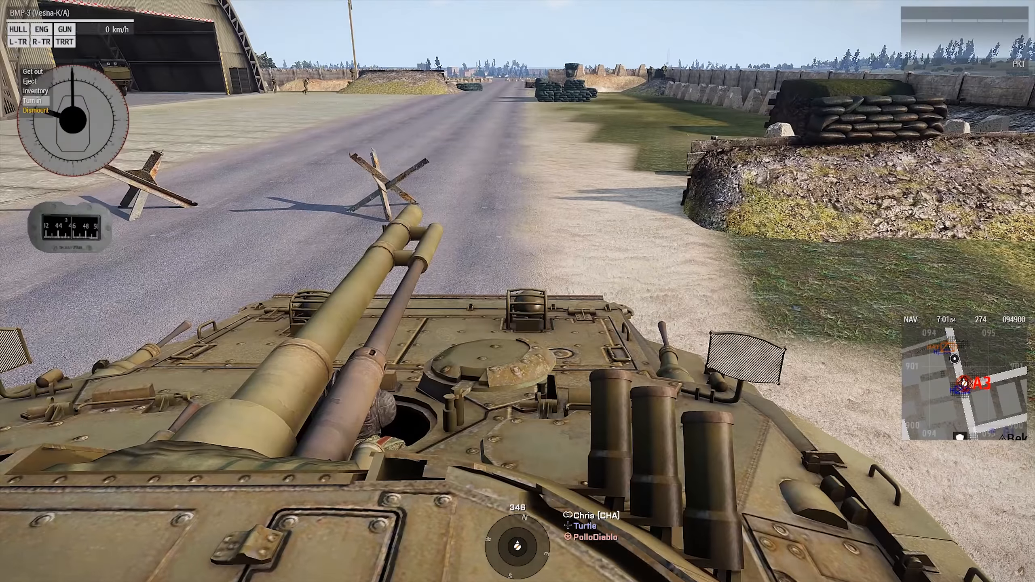
key(m)
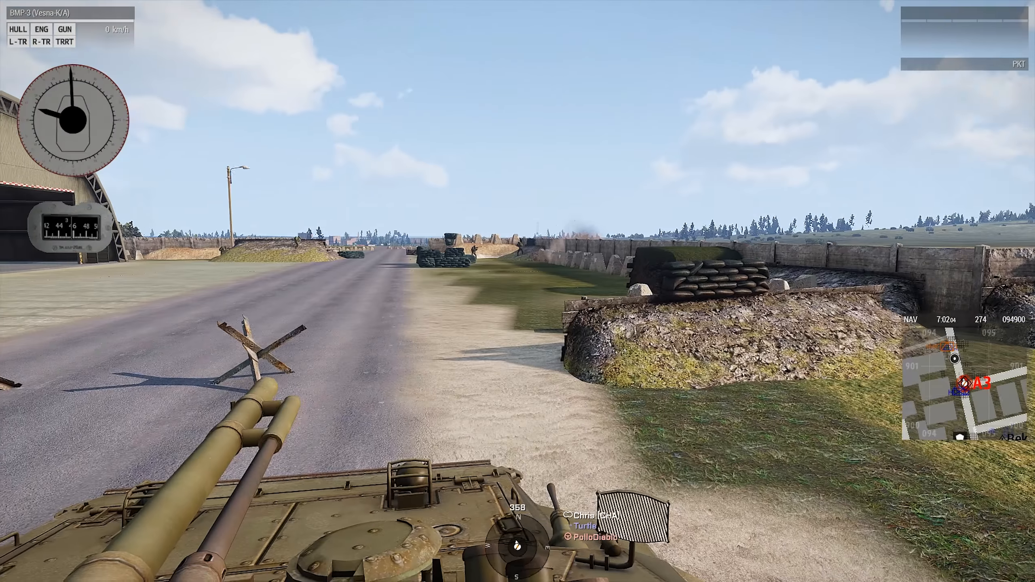
key(M)
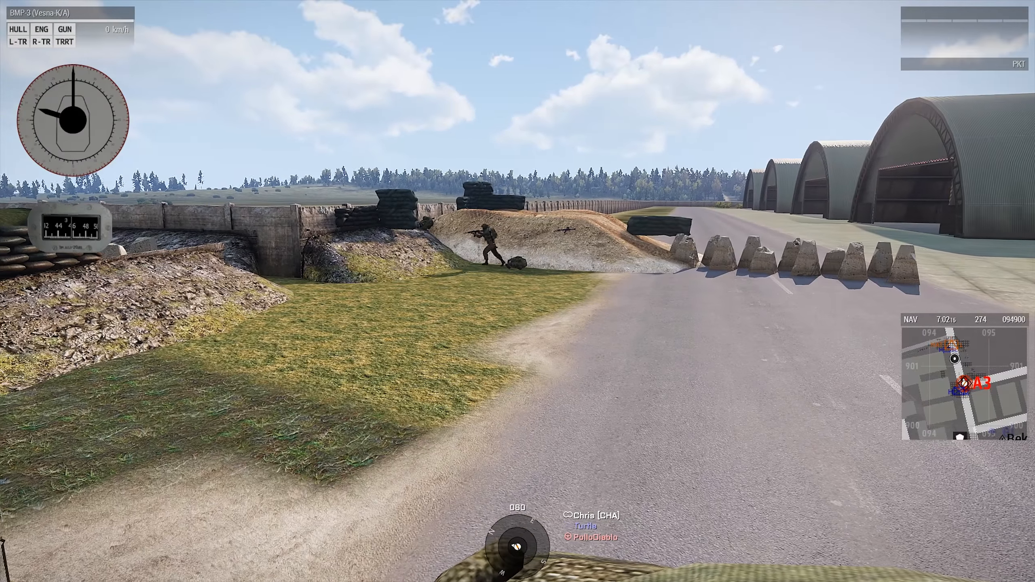
key(m)
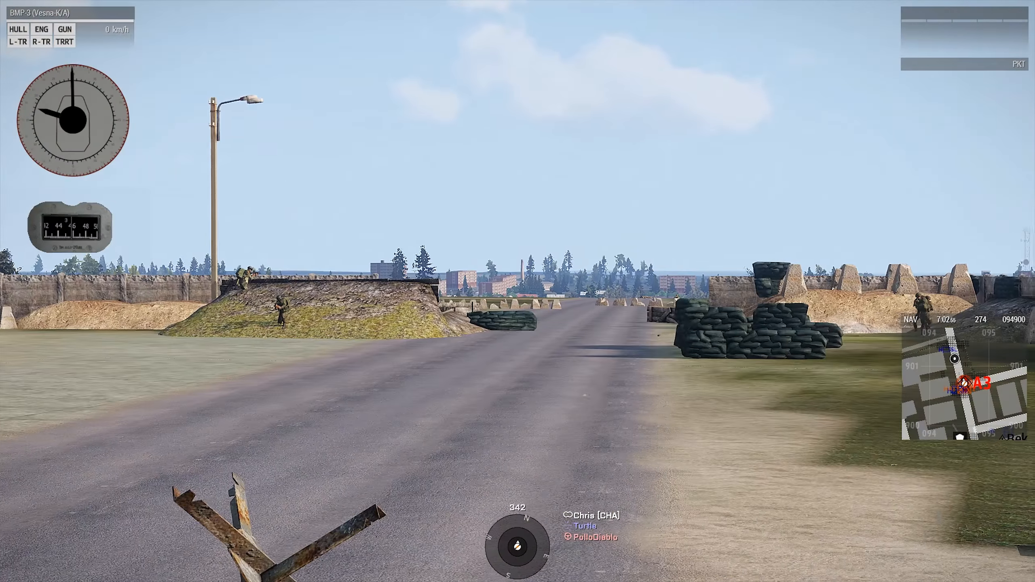
- Look around from the hatch and bring up the map with the A3 and A4 markers
key(m)
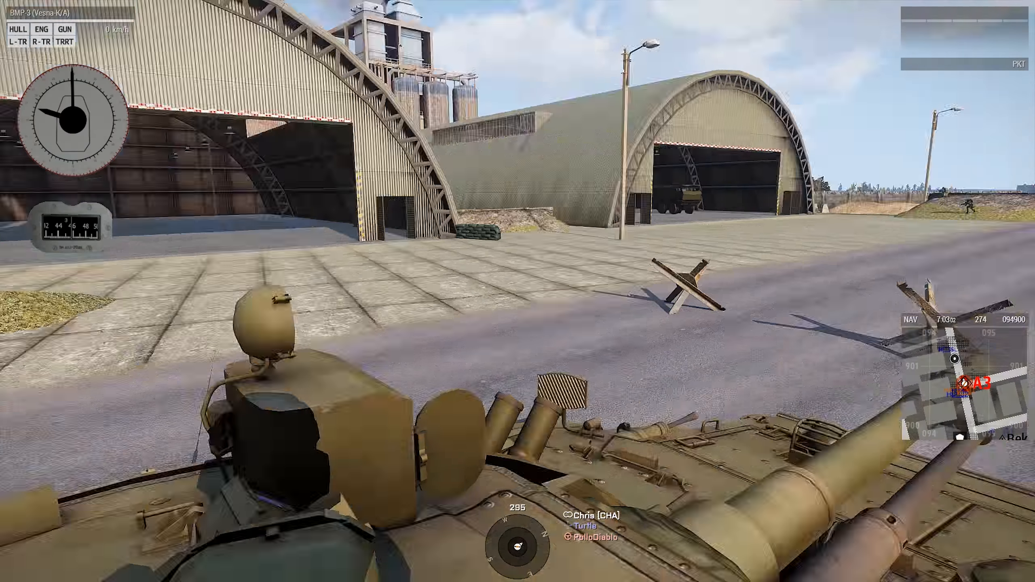
key(m)
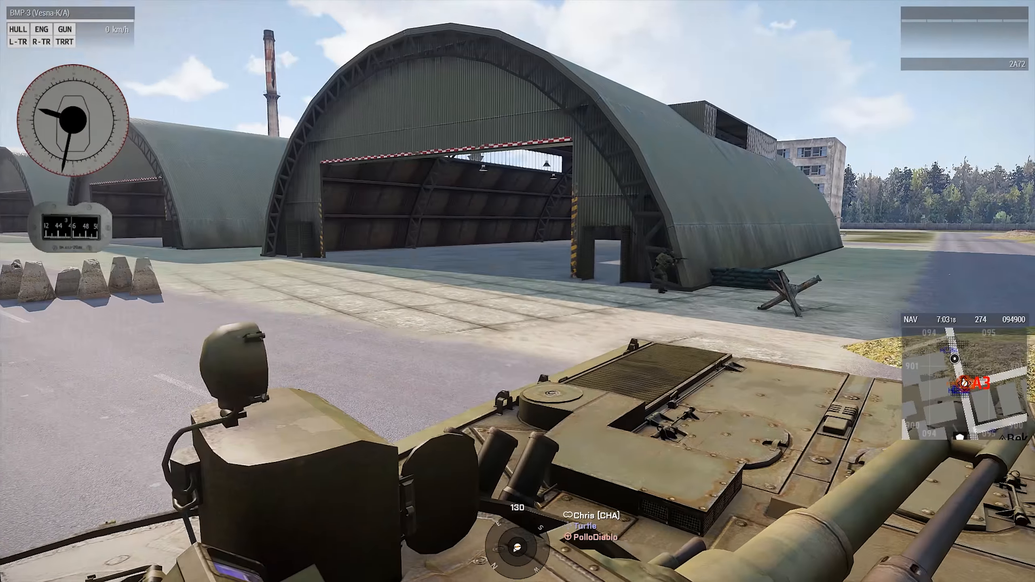
- Mark a red route arrow toward RTE Flank on the map, then return to the BMP-3
key(M)
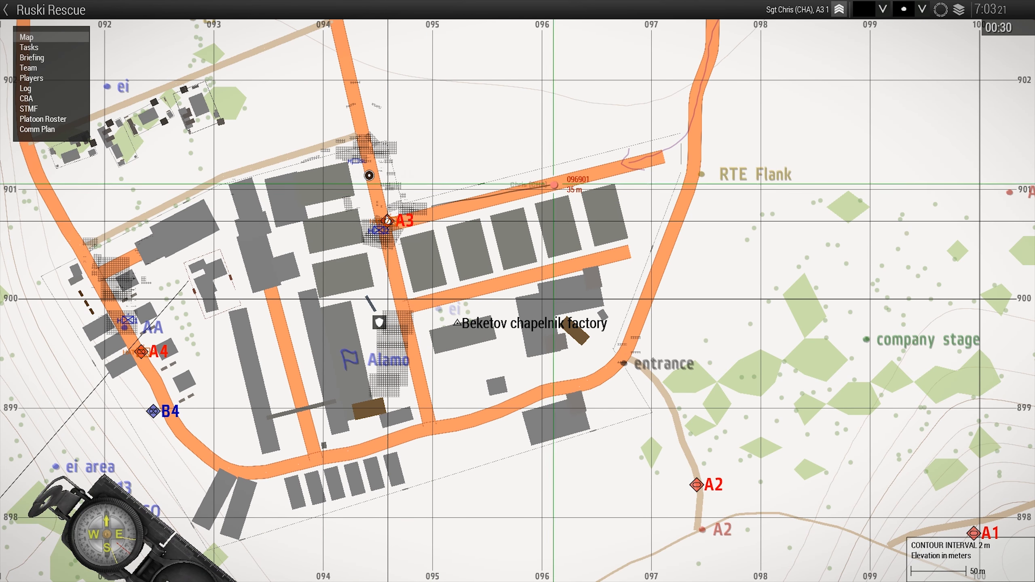
click(882, 9)
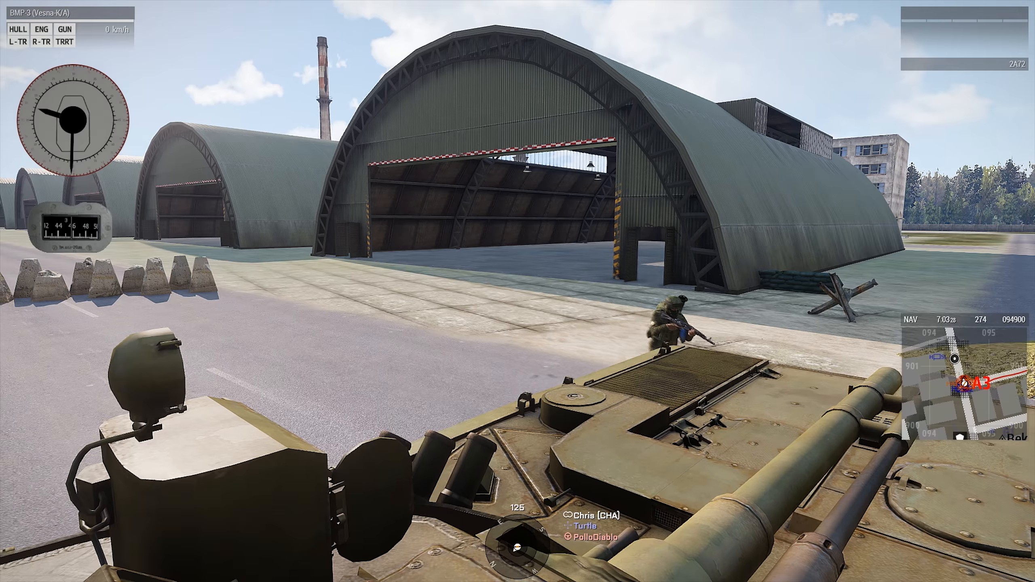
scroll(right, 3)
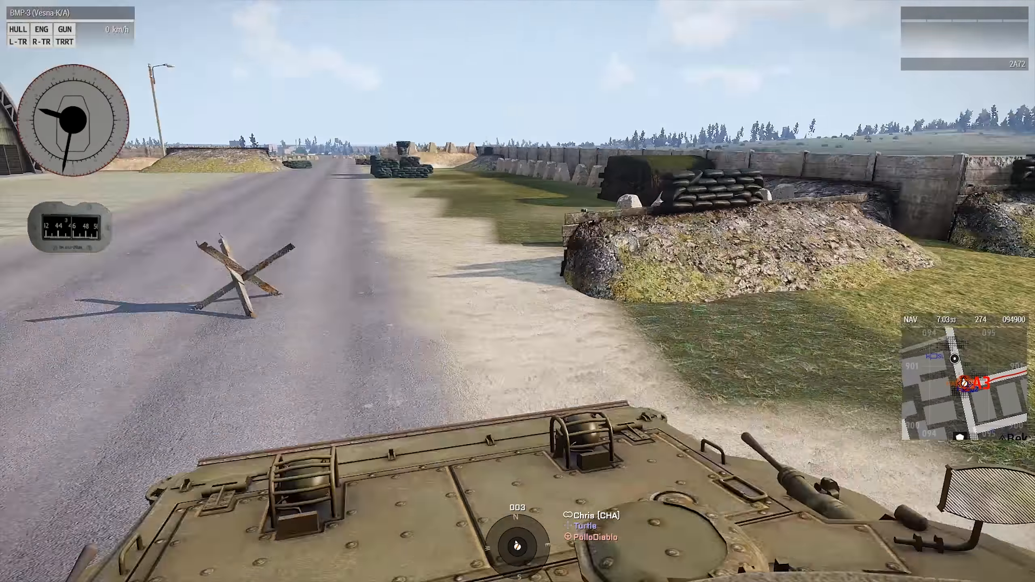
key(M)
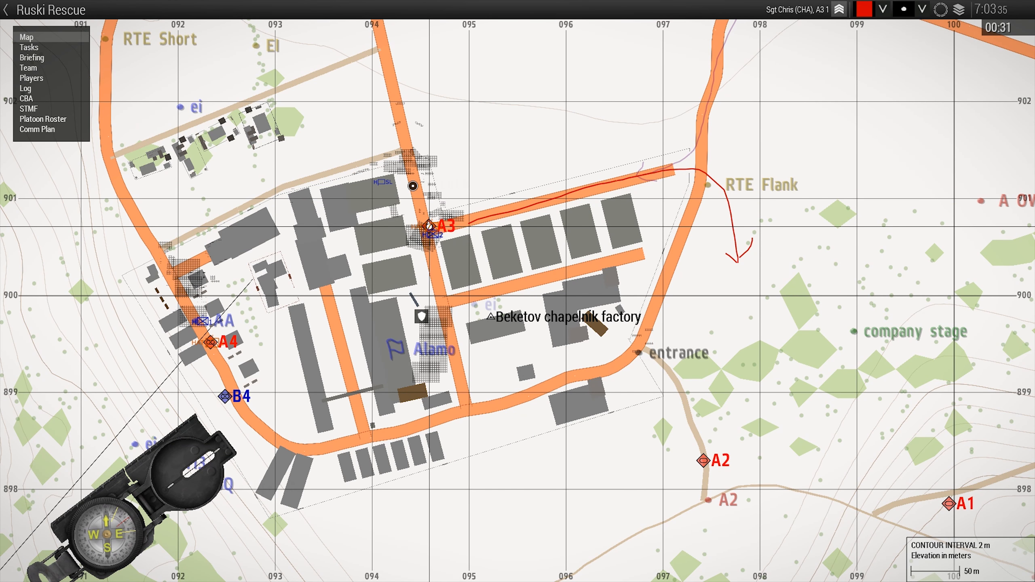
click(43, 119)
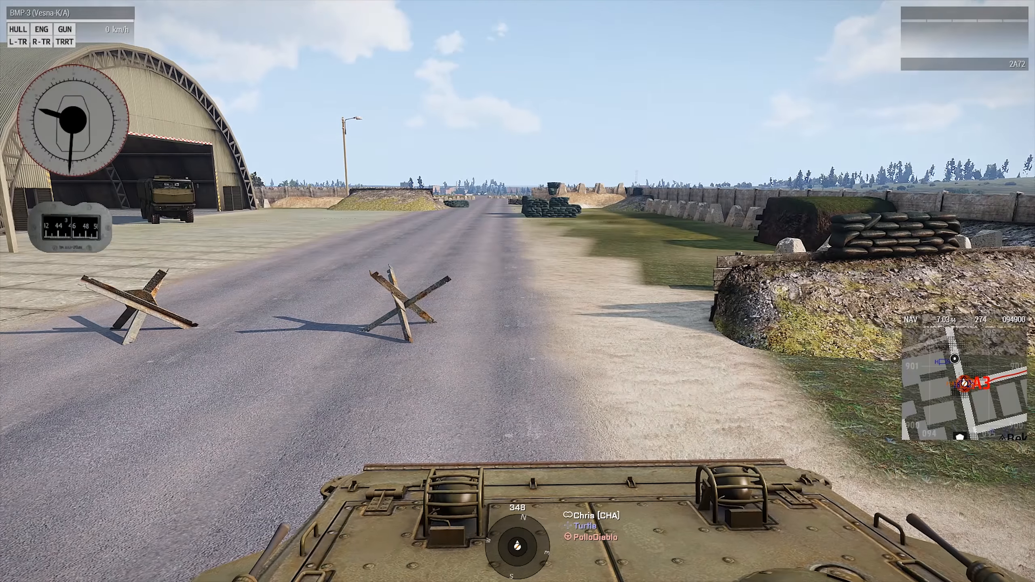
- Drive the BMP-3 across the open field into the birch woods near A3, checking the map en route
key(M)
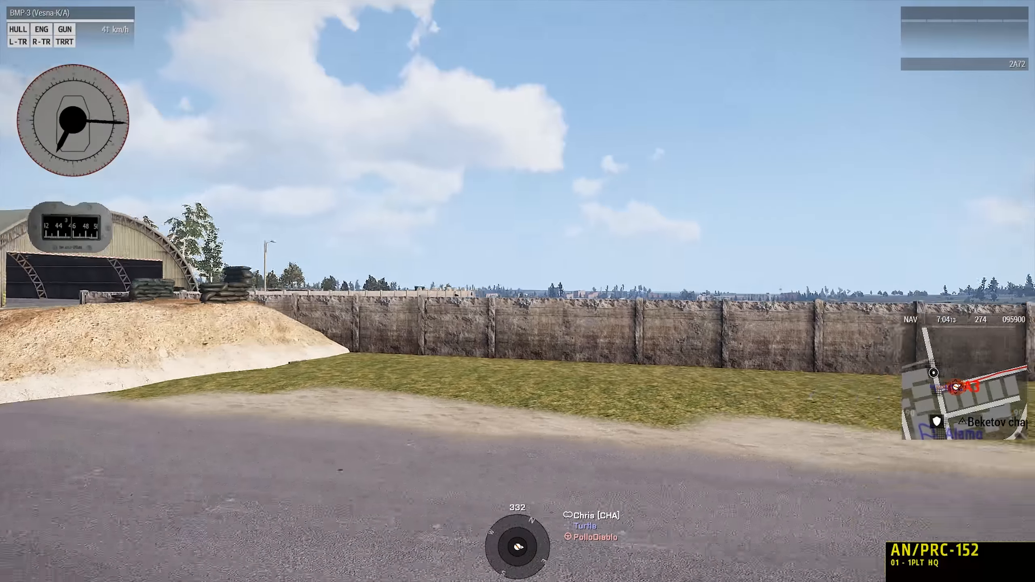
key(M)
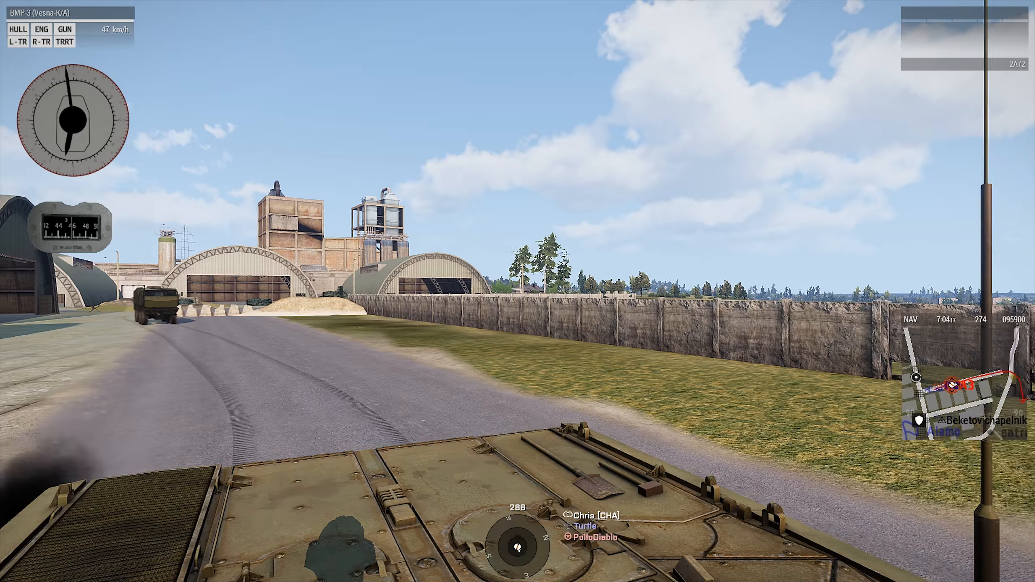
key(m)
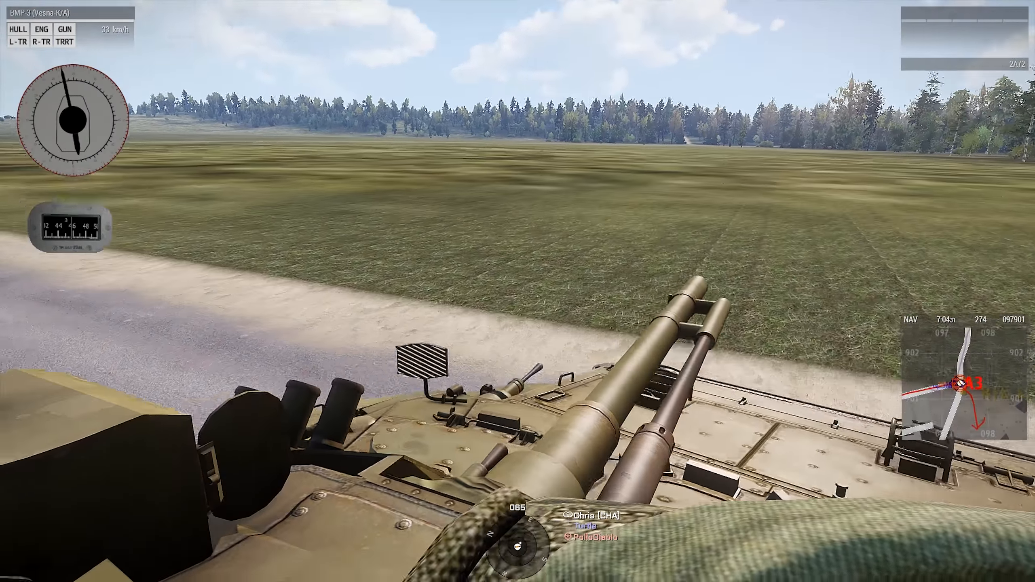
key(M)
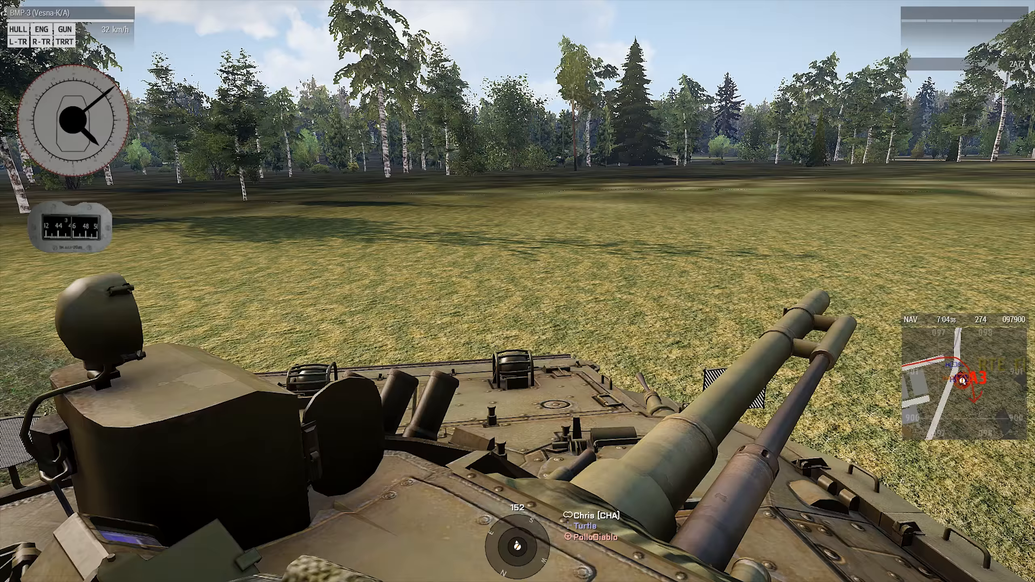
key(m)
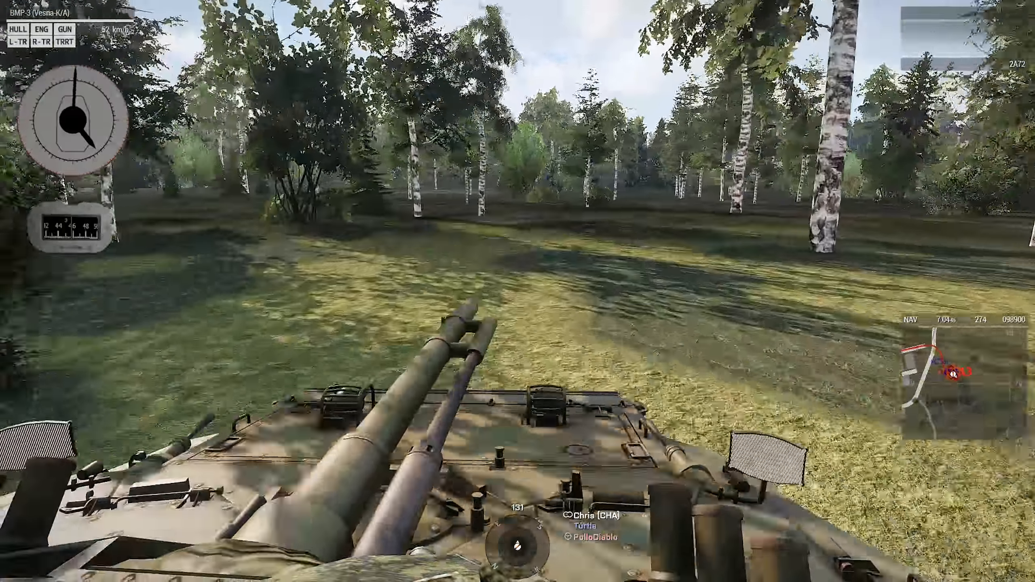
key(M)
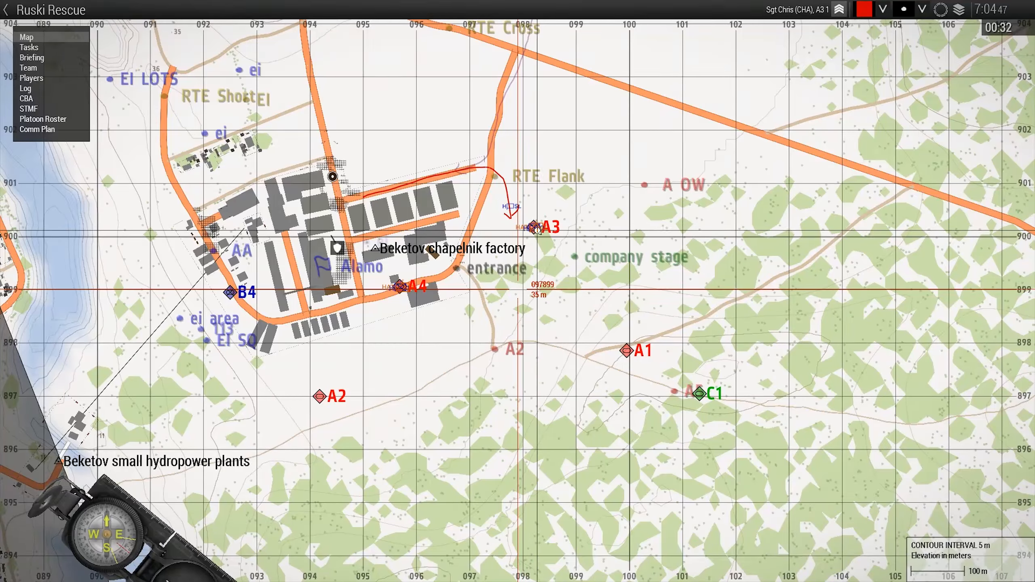
key(M)
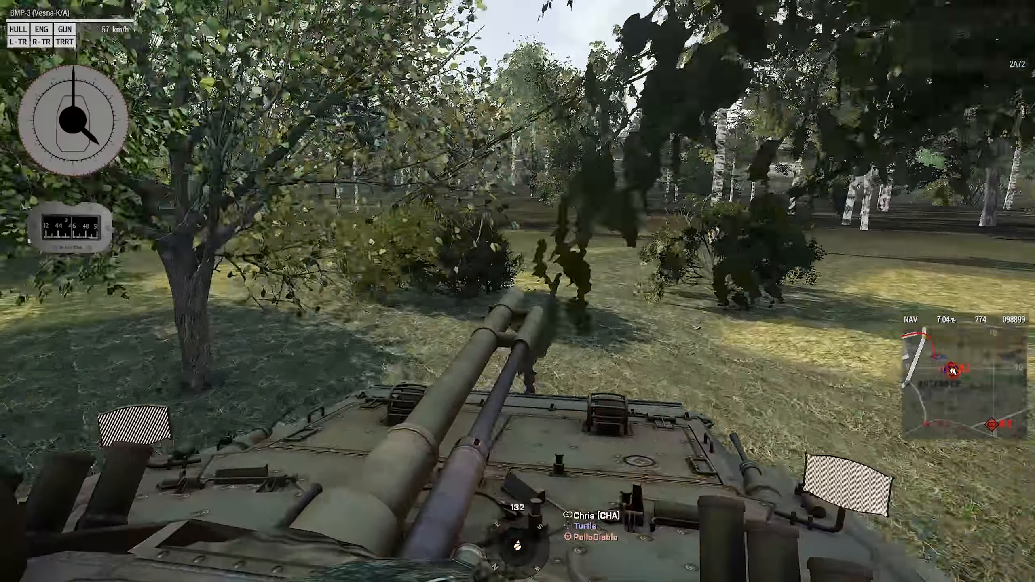
key(M)
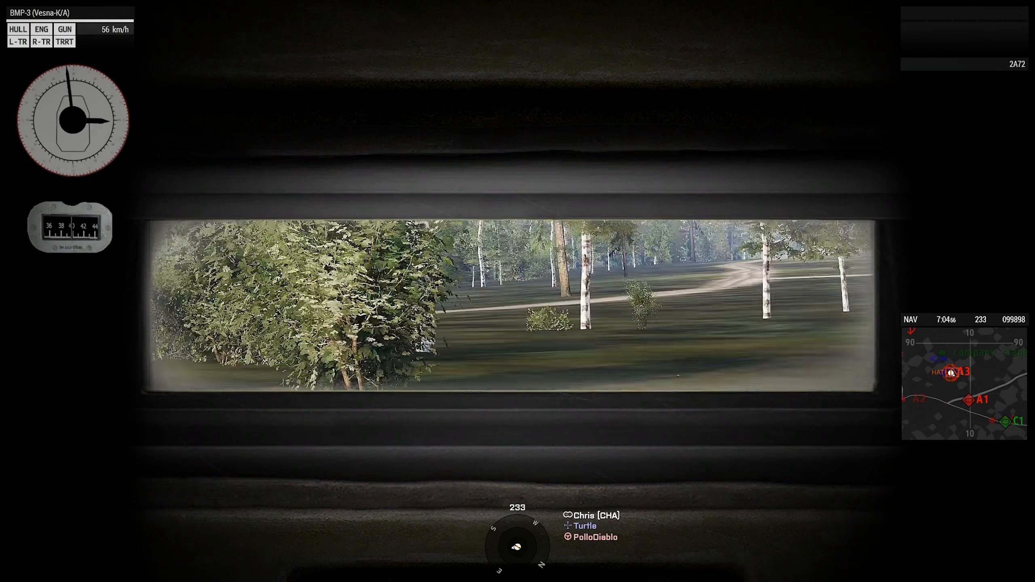
- Steer along the forest track from the driver's vision block and halt by the A1/A3 markers
key(M)
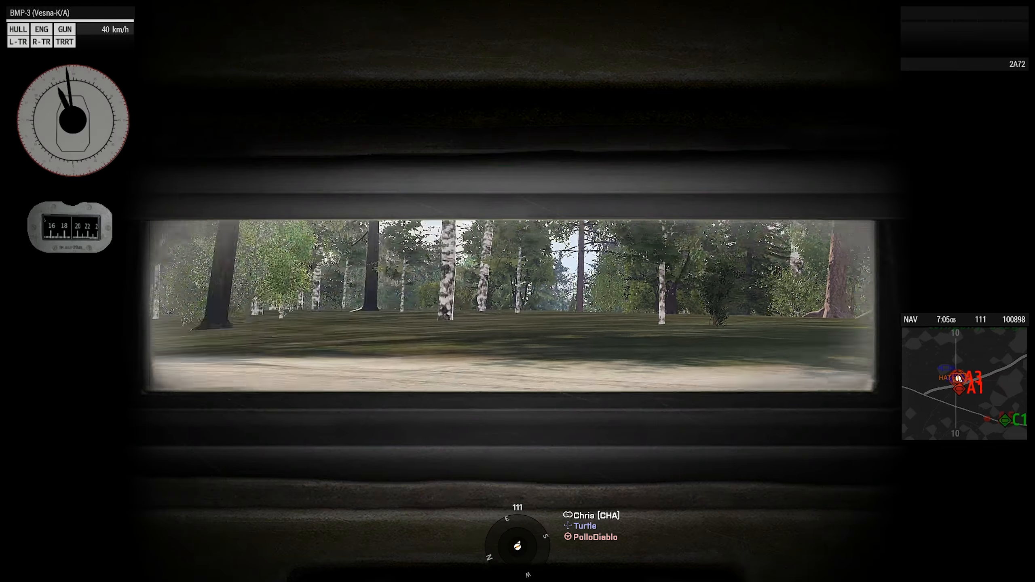
key(m)
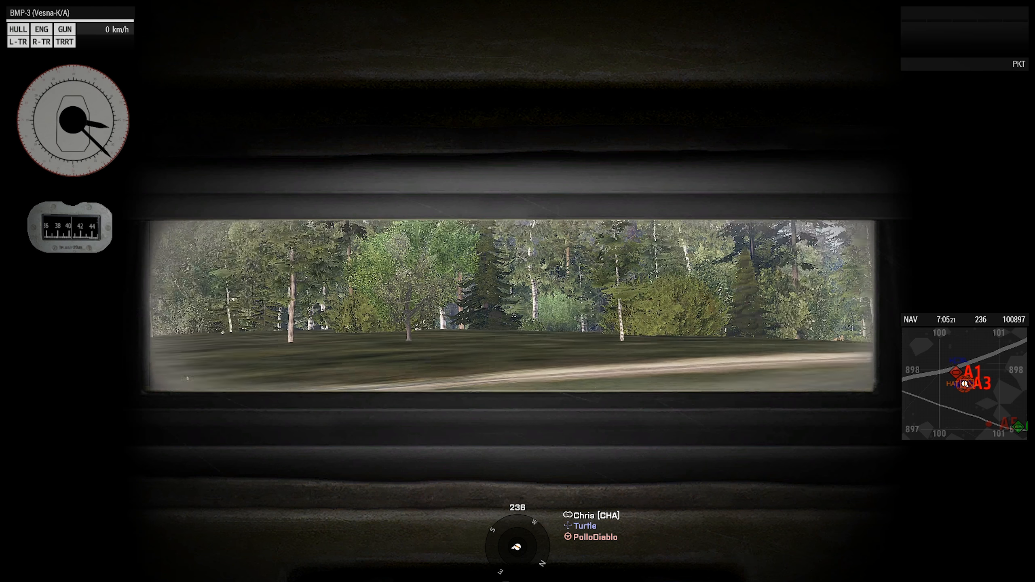
key(m)
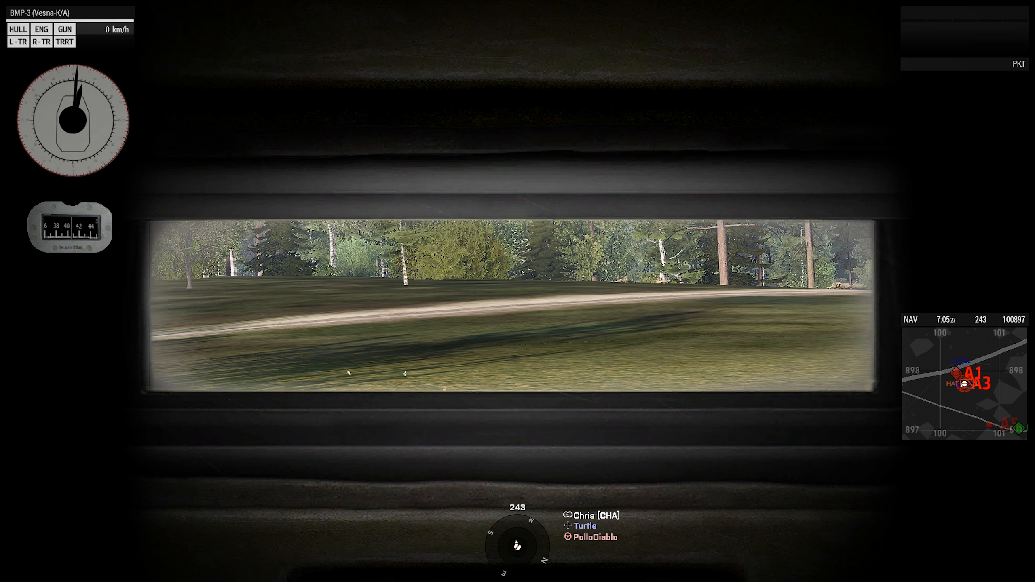
key(M)
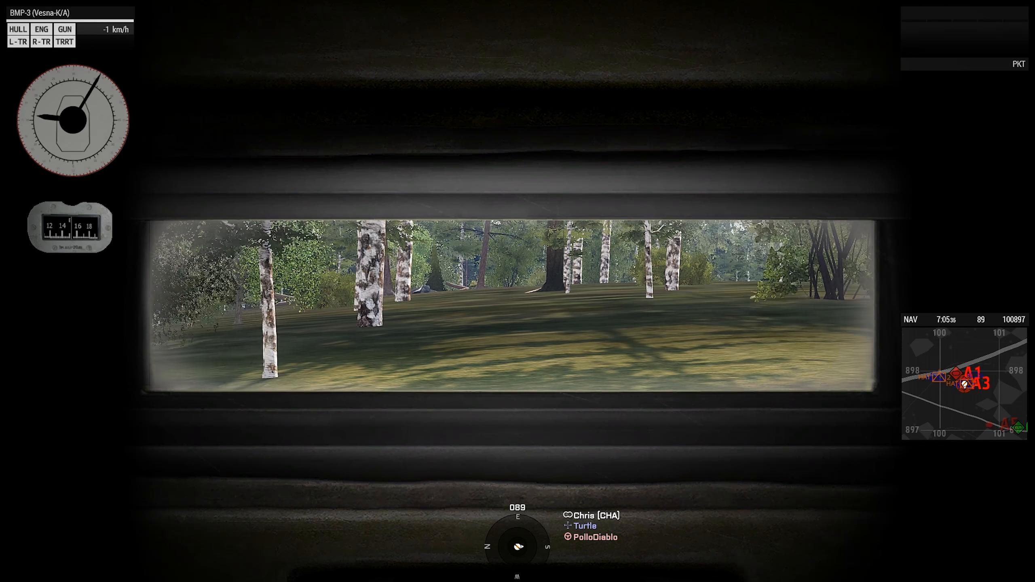
key(m)
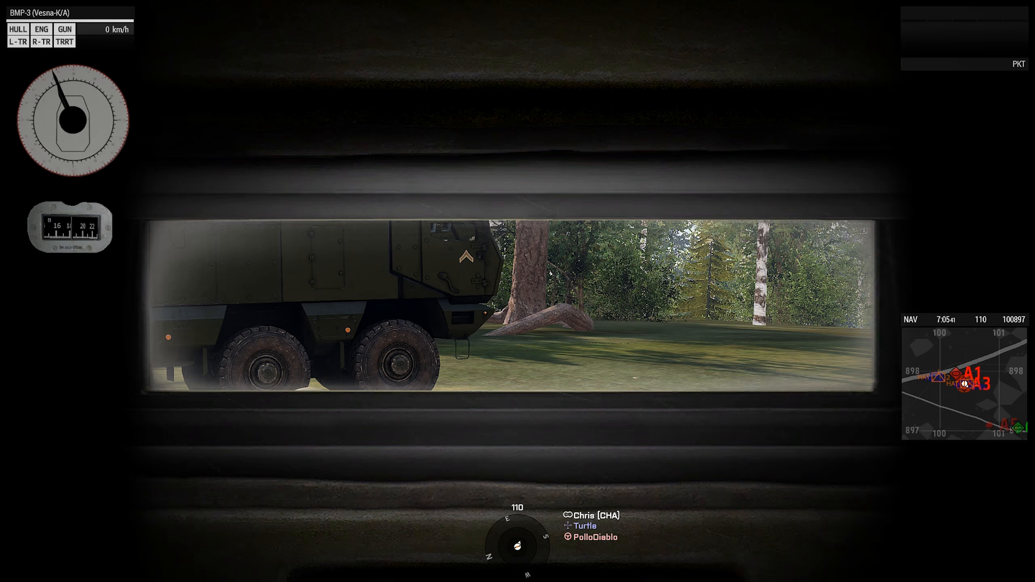
key(M)
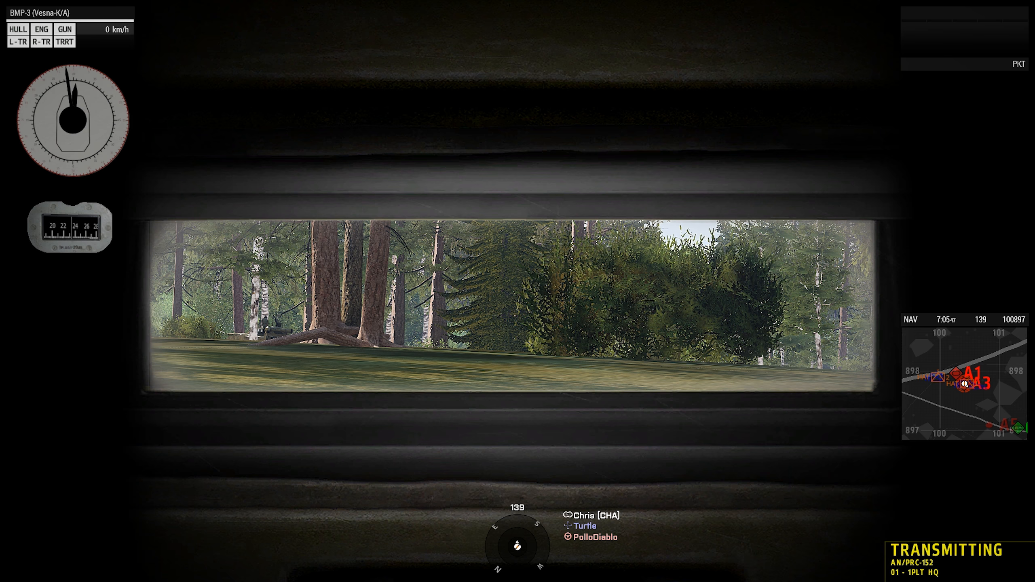
key(M)
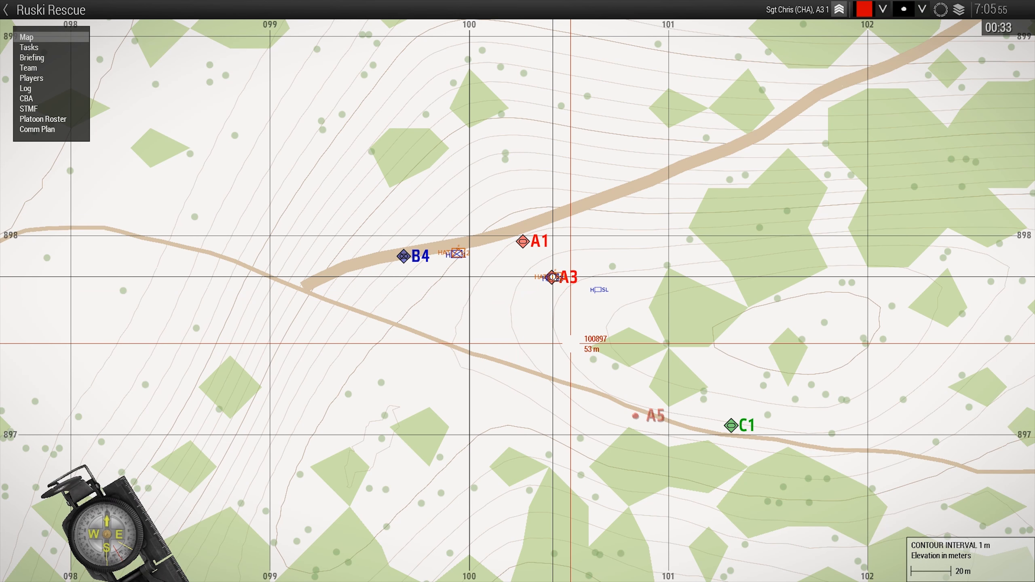
scroll(down, 3)
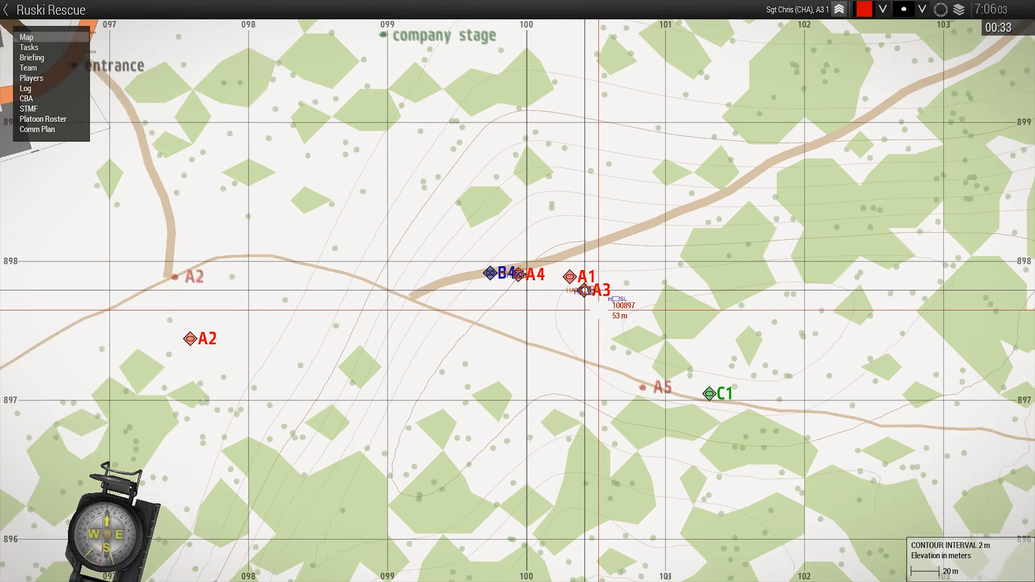
scroll(down, 3)
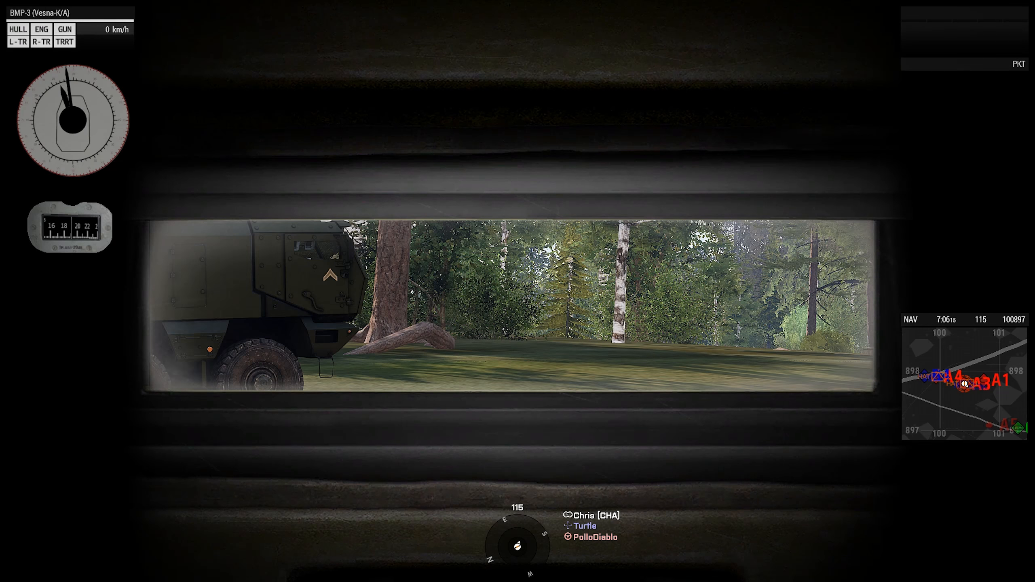
- Push a short way through the trees, stop in line with the convoy and check positions on the map
key(m)
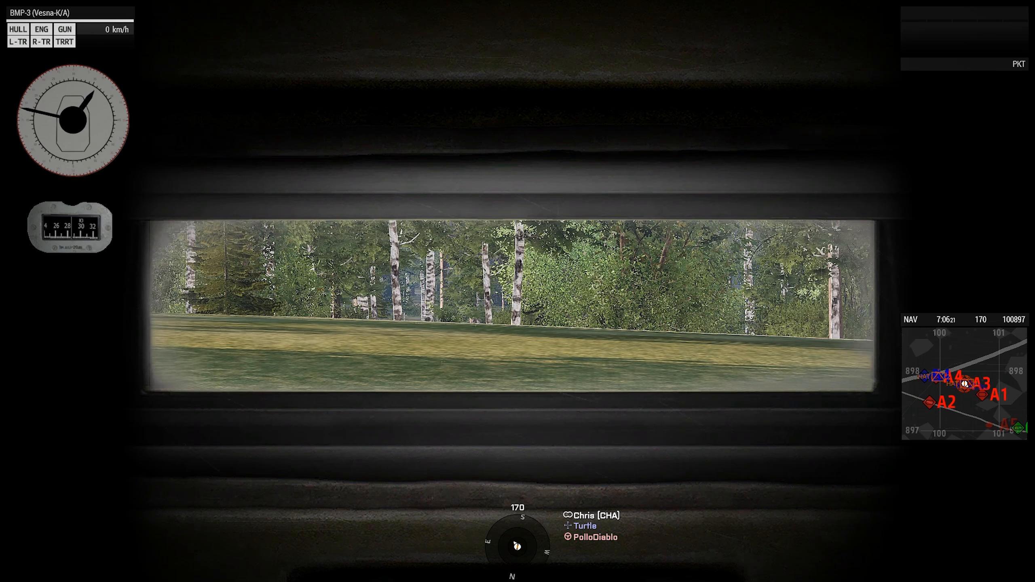
key(m)
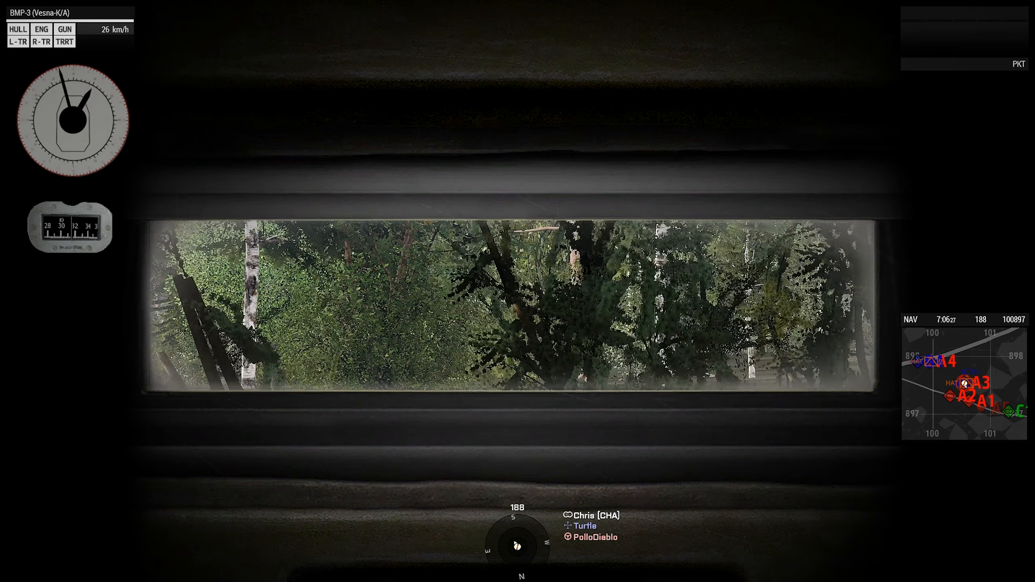
key(m)
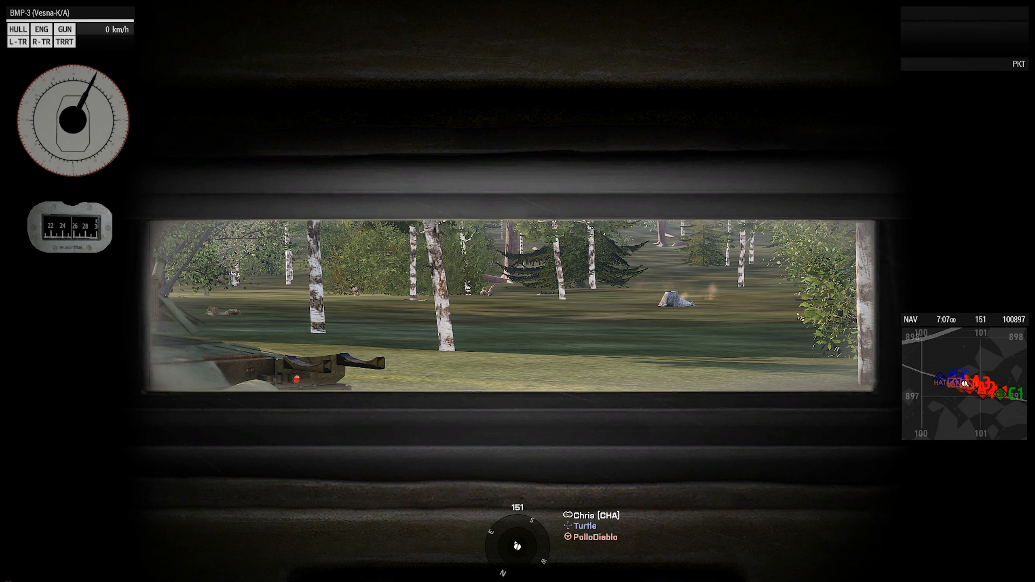
key(m)
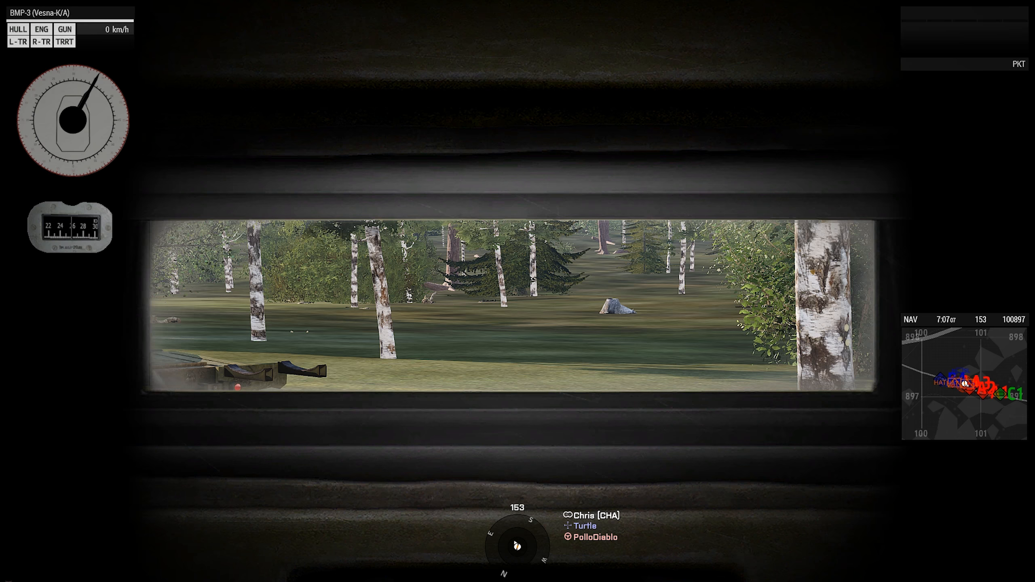
key(M)
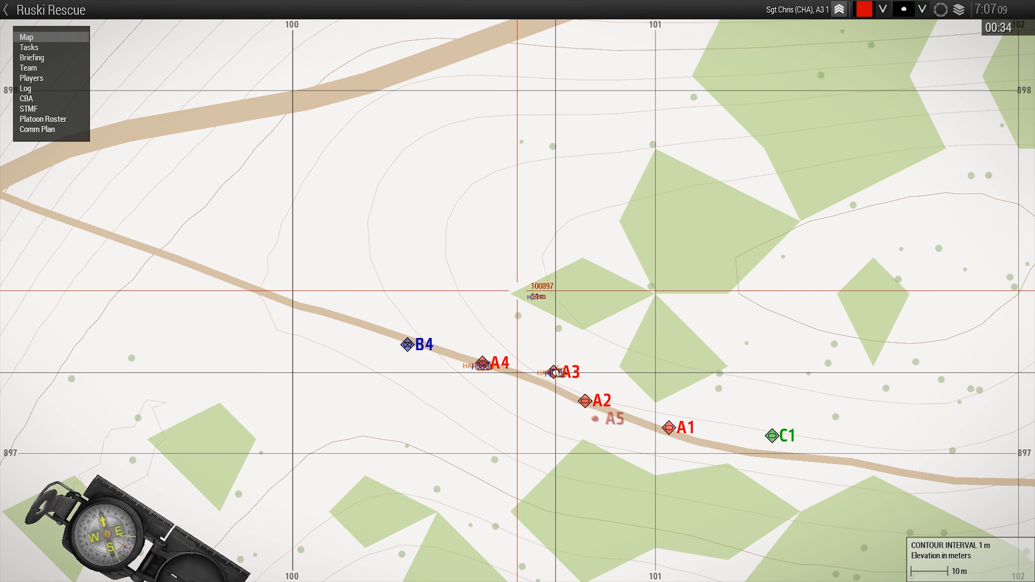
scroll(down, 3)
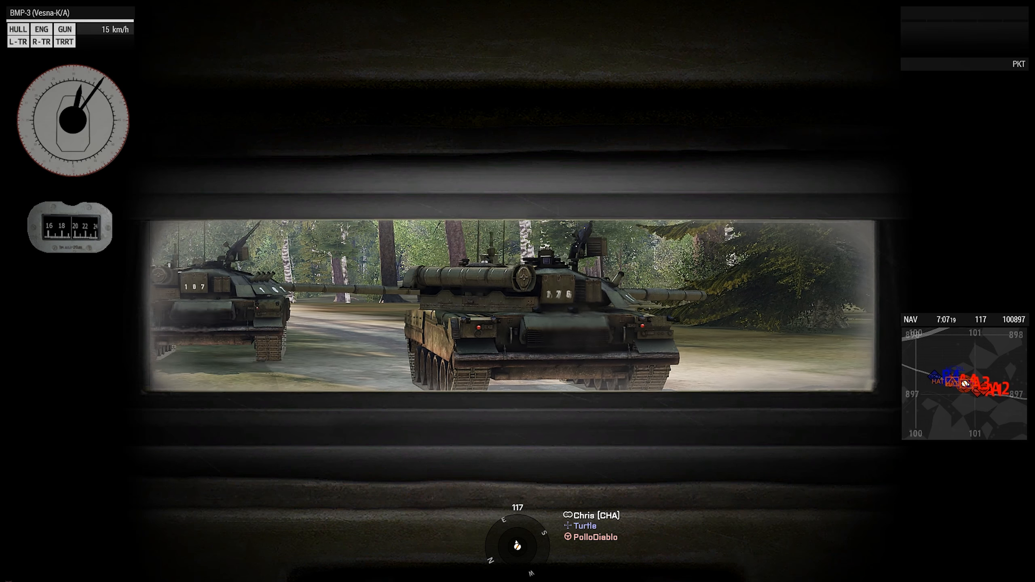
- Follow the tank column along the dirt track to the paved road junction, glancing at the map
key(m)
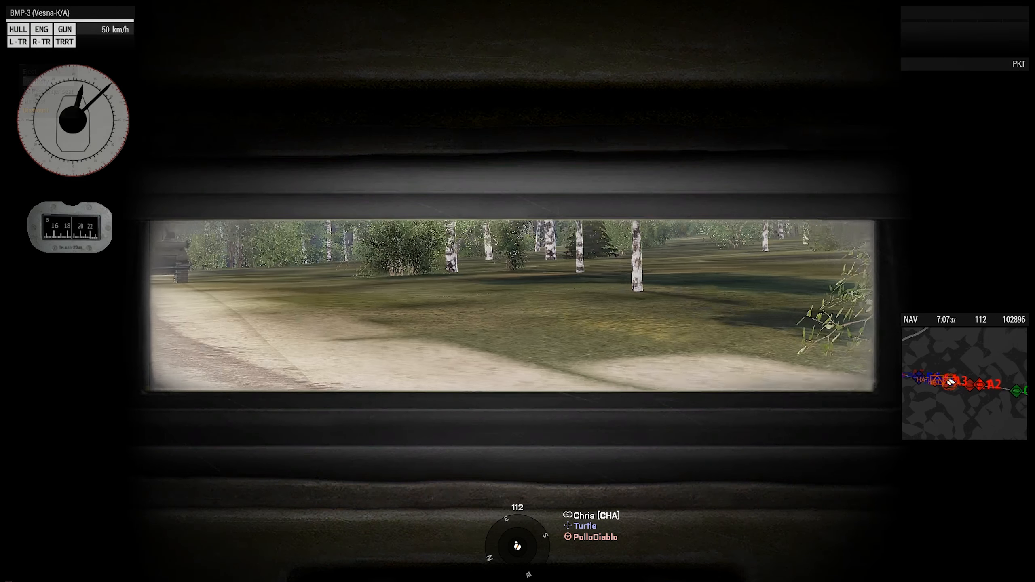
key(m)
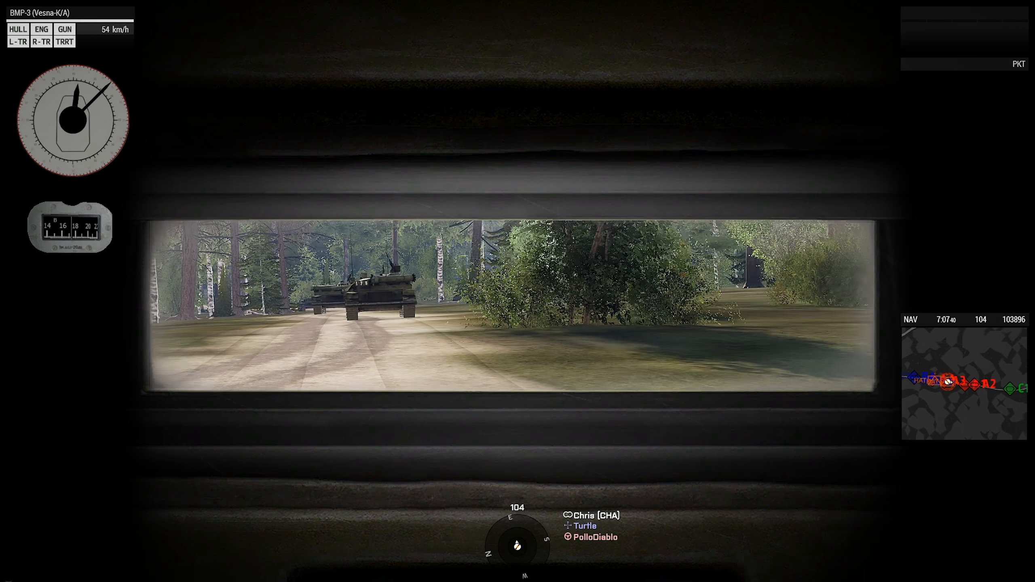
key(m)
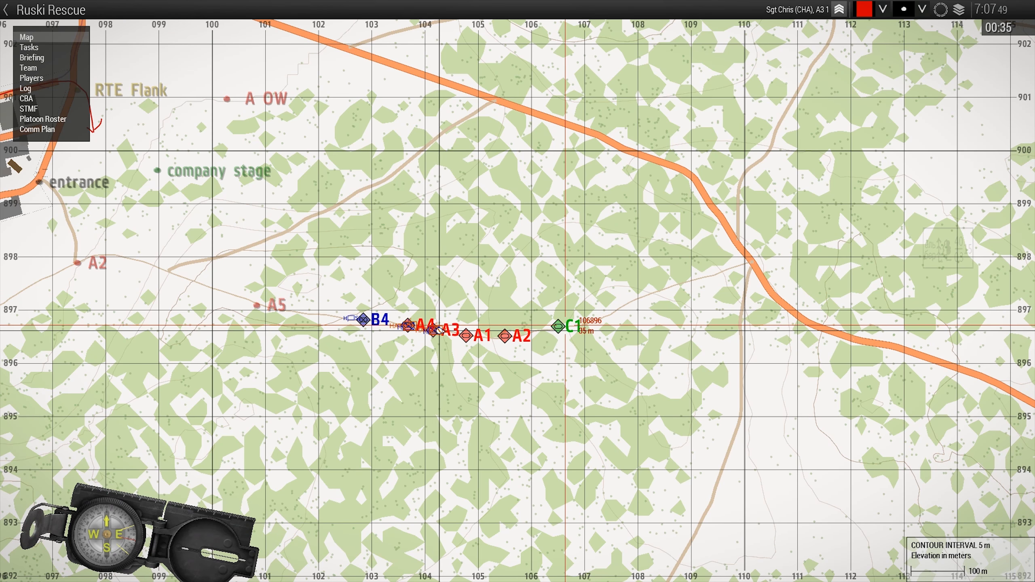
scroll(down, 3)
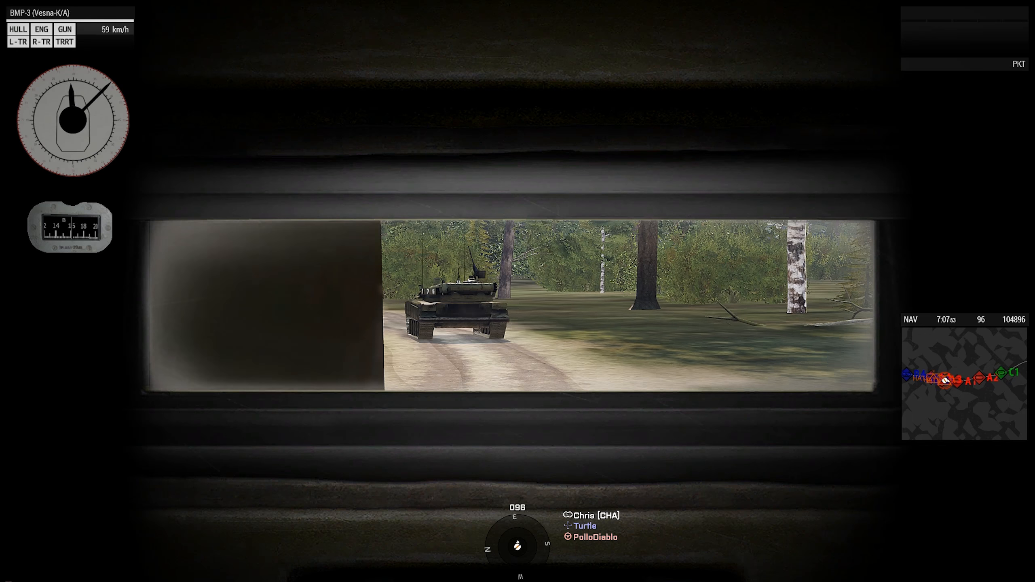
key(M)
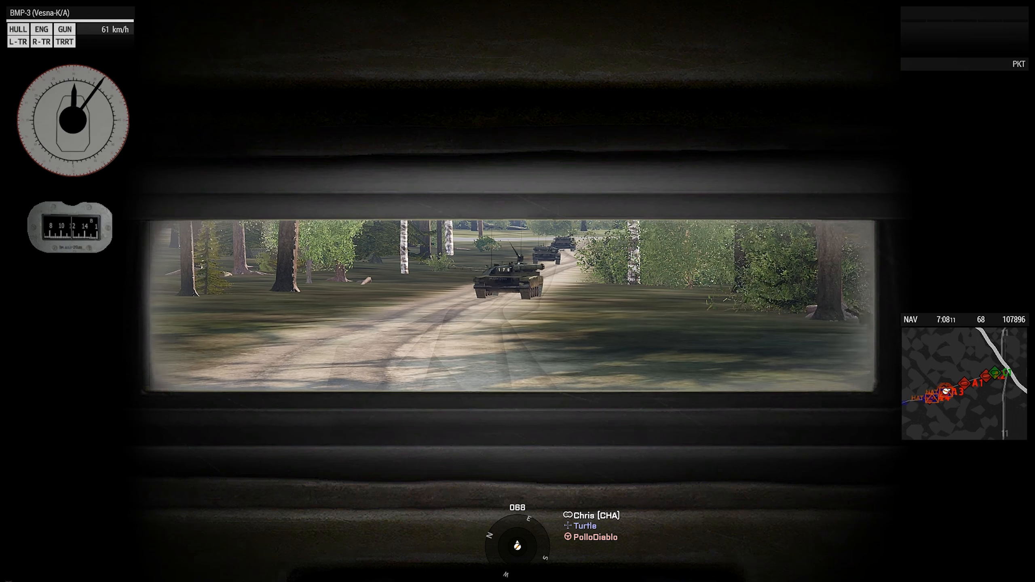
key(m)
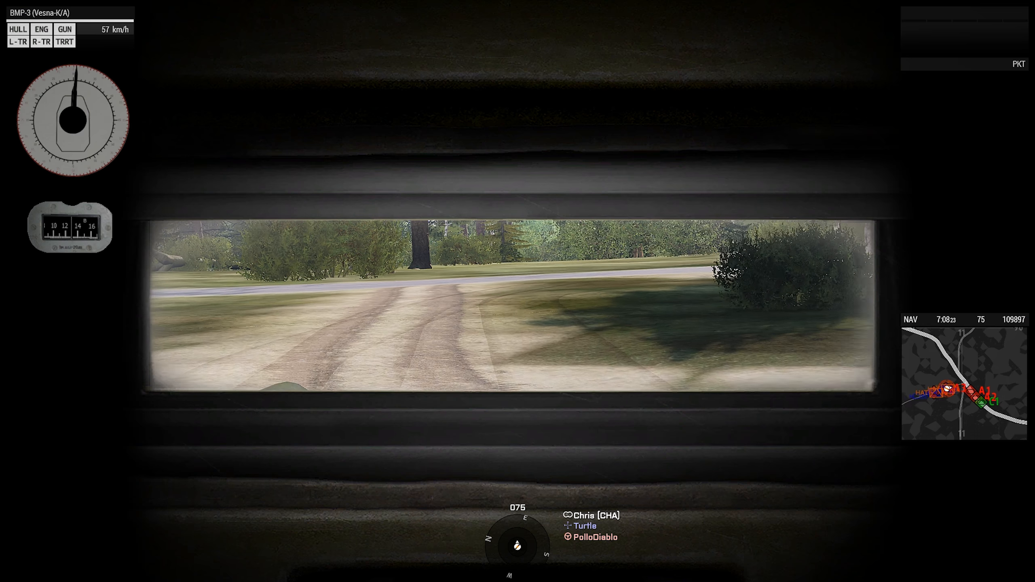
key(M)
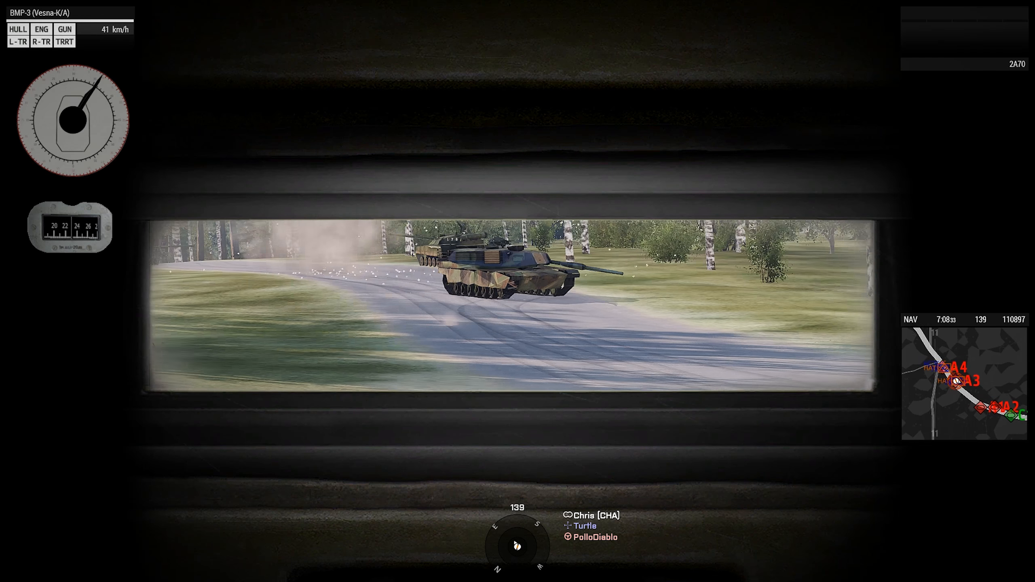
- Steer around the Abrams contacts and drive through the smoke screen without stopping
key(m)
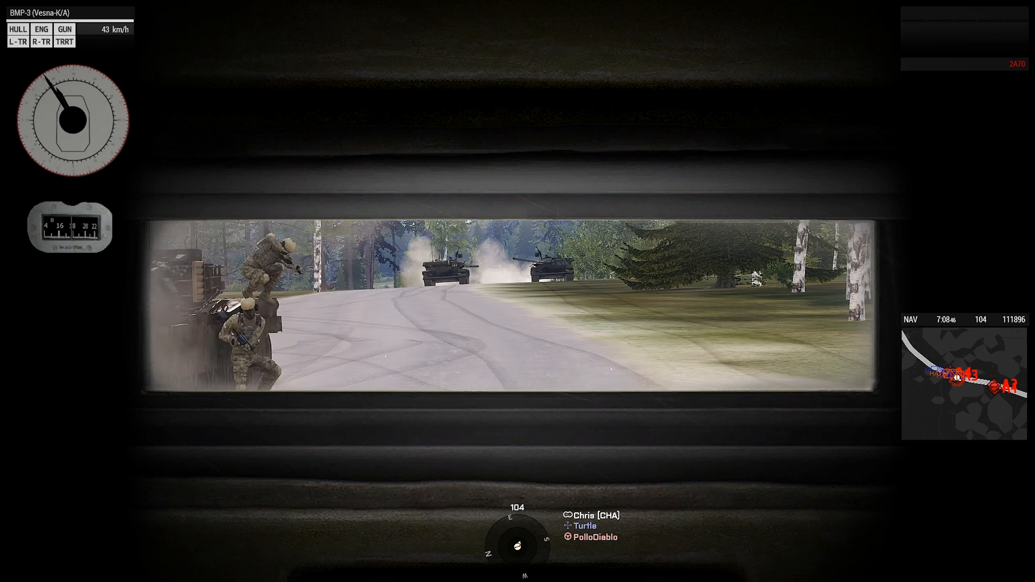
key(m)
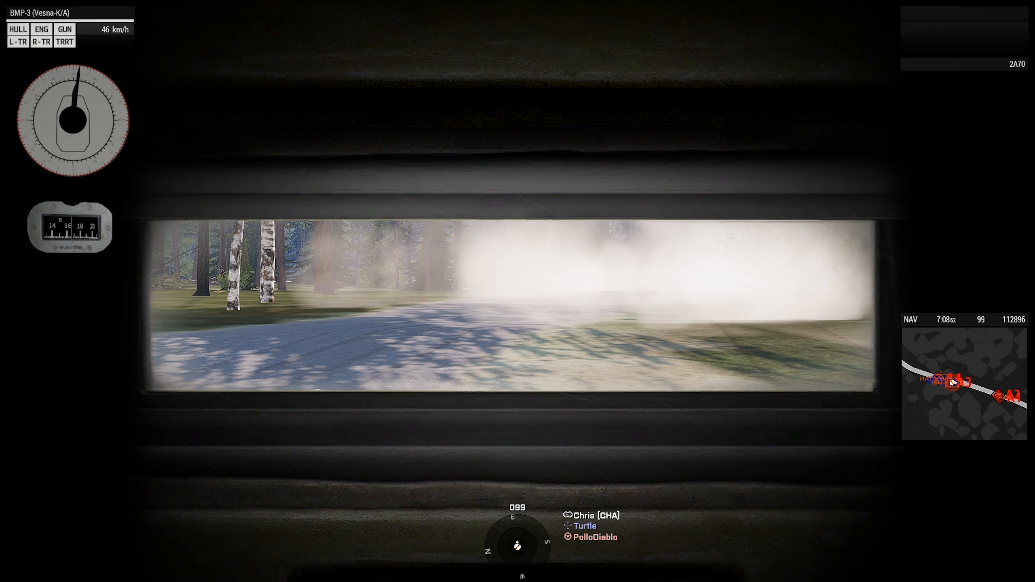
key(m)
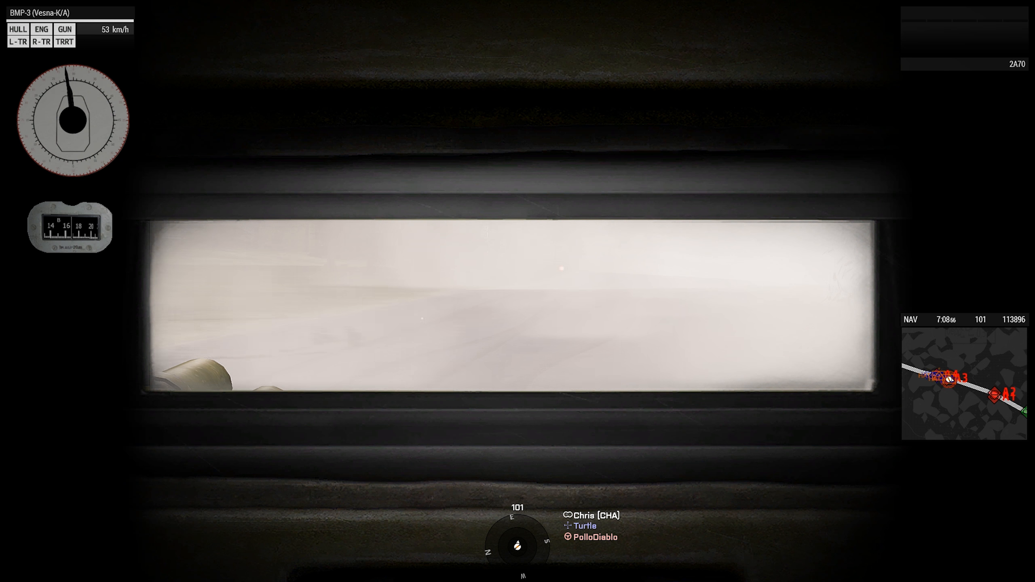
key(M)
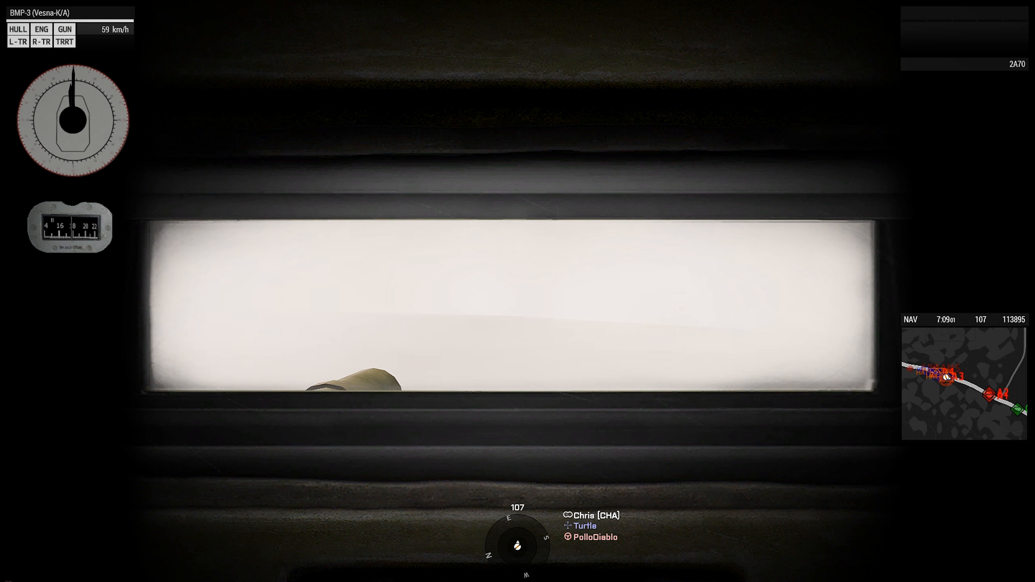
key(m)
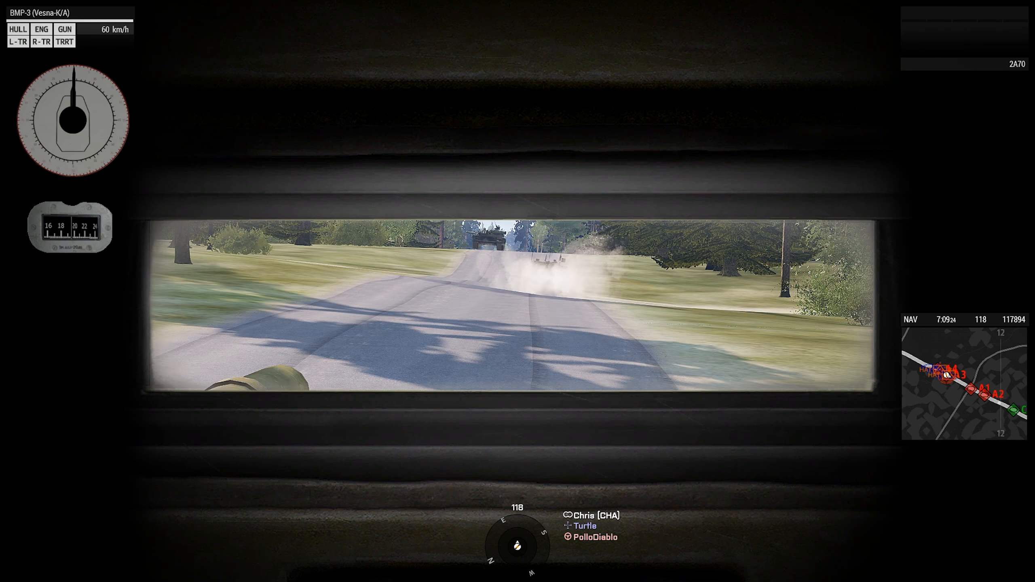
- Hold around 70 km/h behind the convoy as the road leaves the woods into open grassland
key(m)
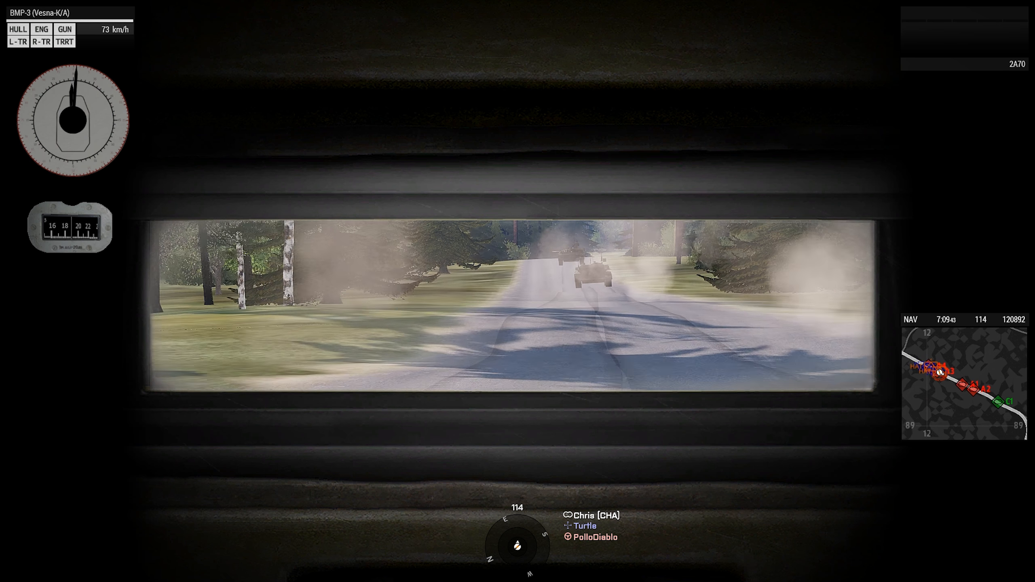
key(m)
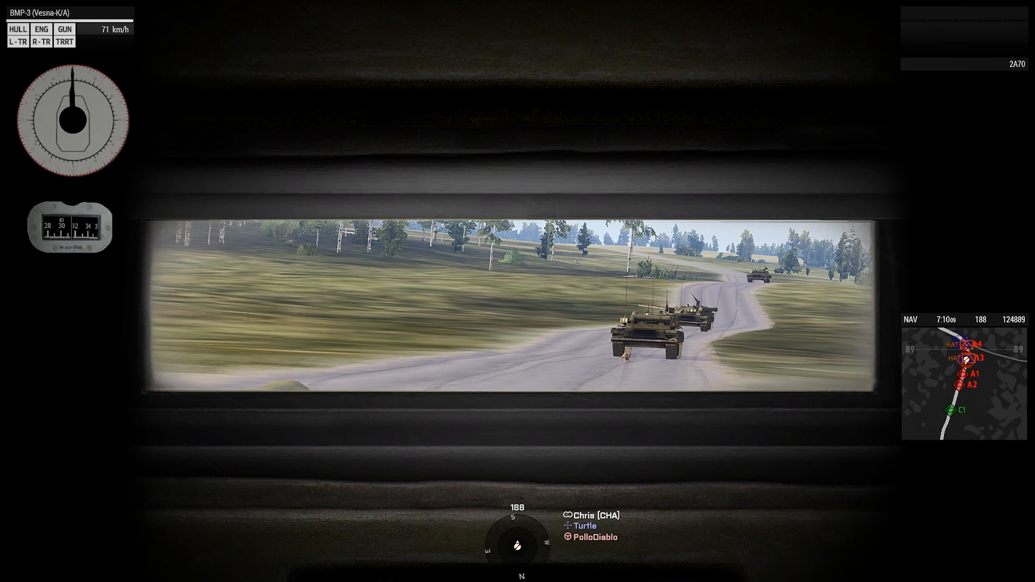
- Close the gap to the lead BMPs on the straight road while watching for the red line
key(M)
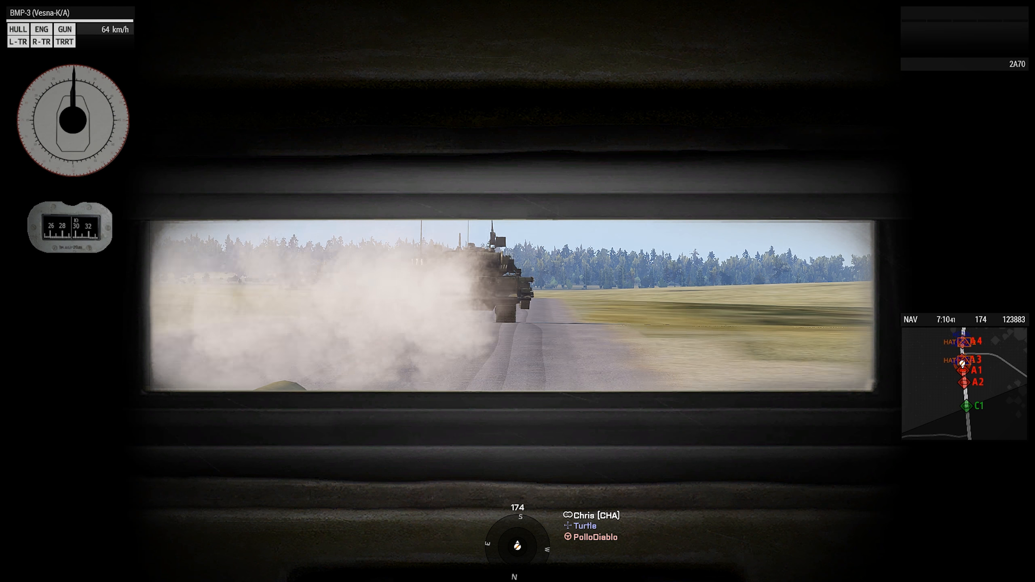
key(M)
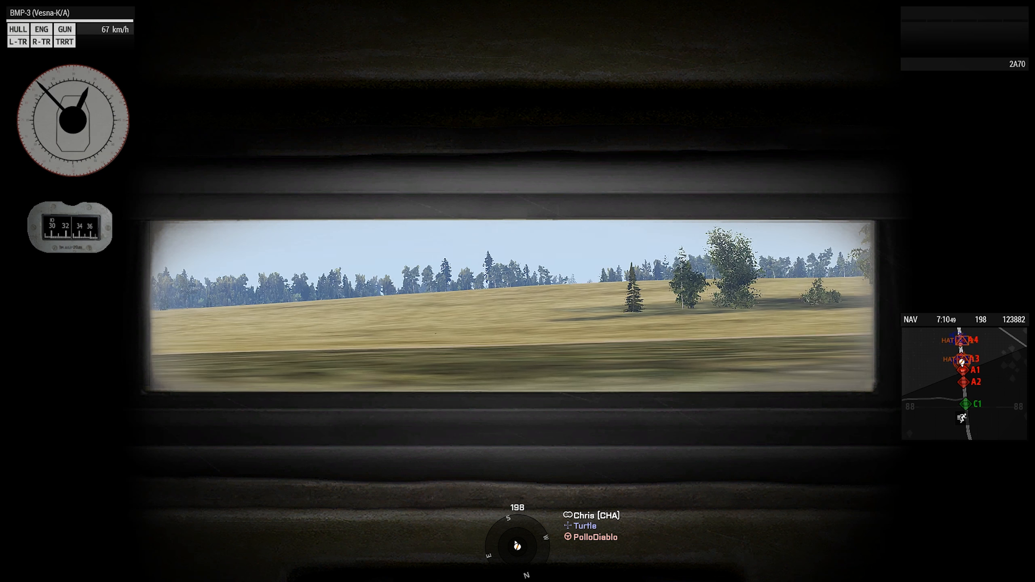
key(m)
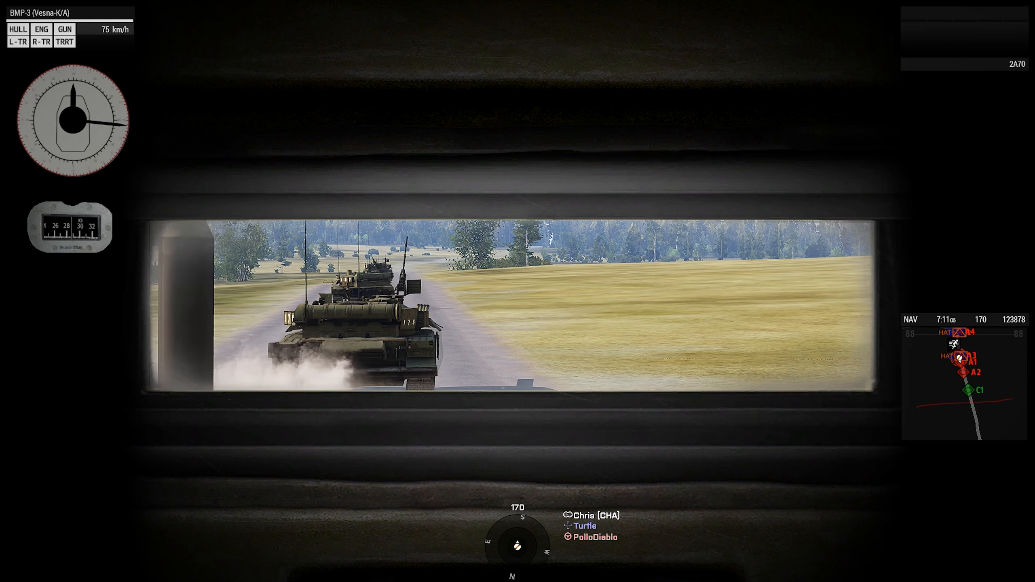
- Brake to 0 km/h just off the road past the red line, facing west near A3
key(m)
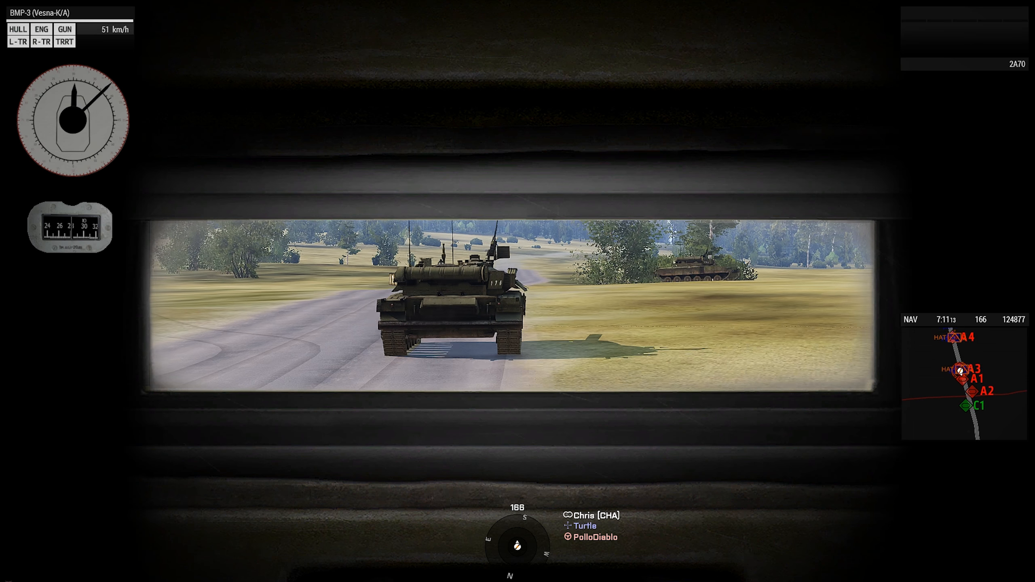
key(M)
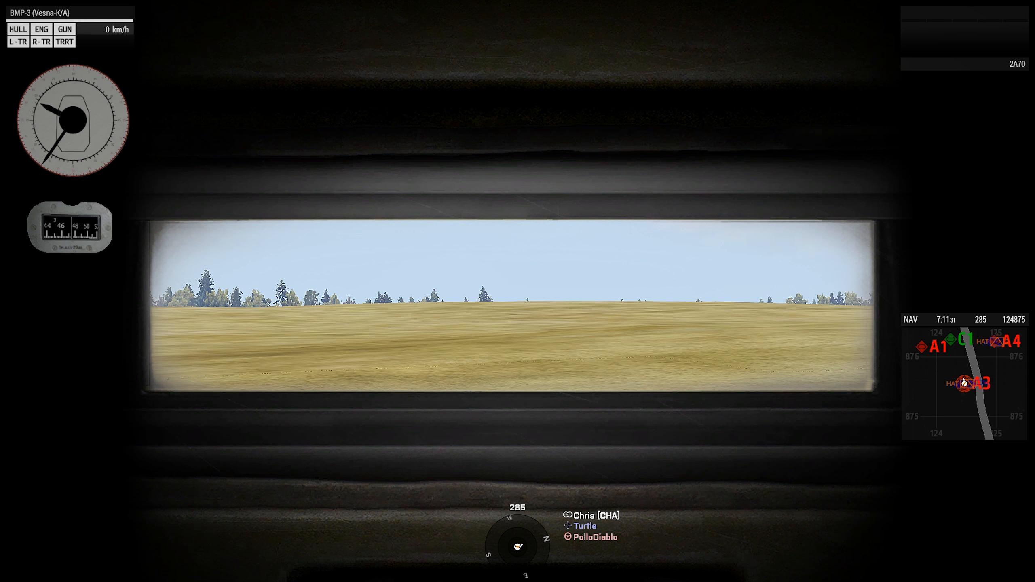
- Scan the treeline northwest and back west from the halted BMP-3 and radio 1PLT HQ
key(m)
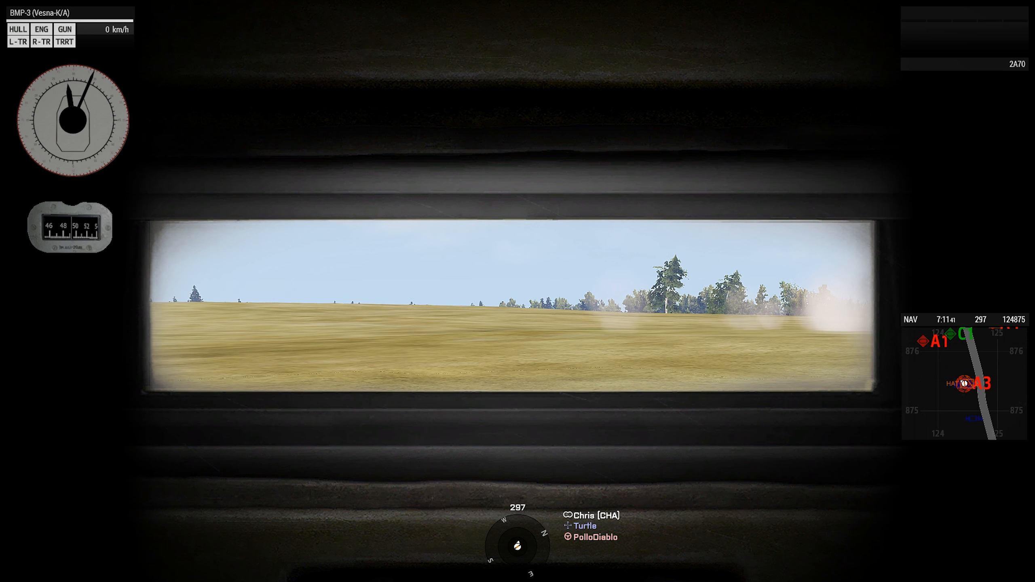
key(m)
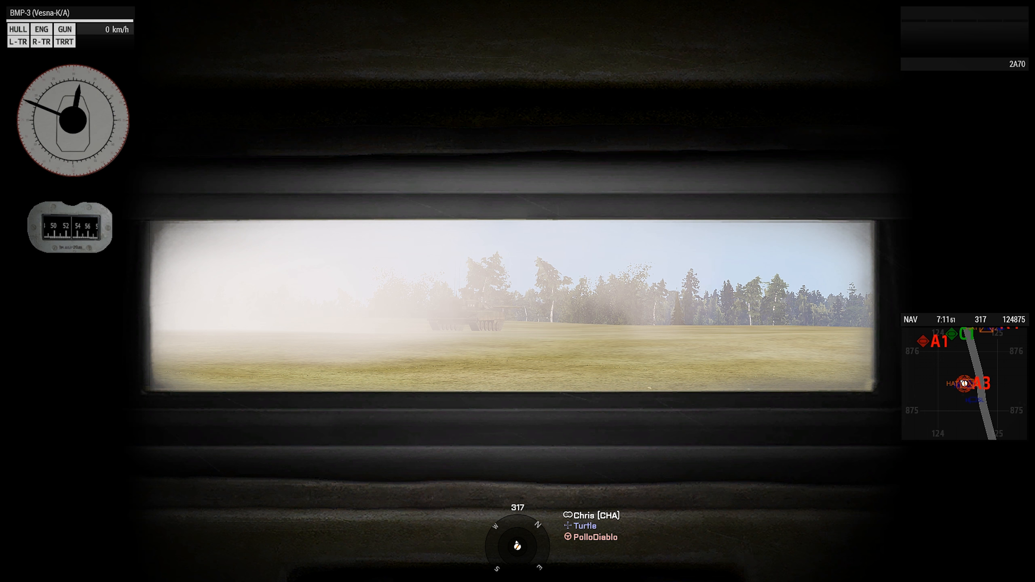
key(M)
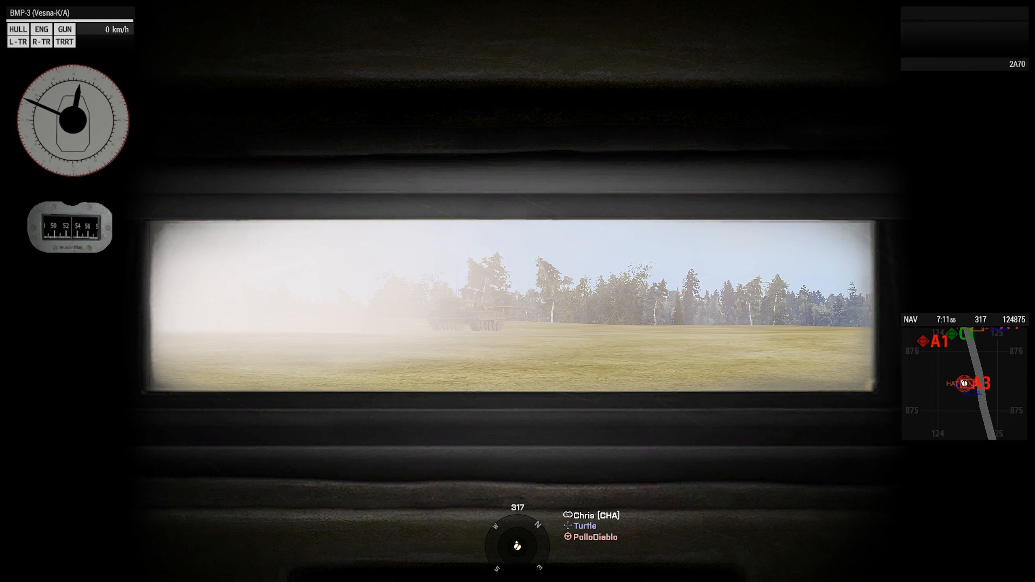
key(m)
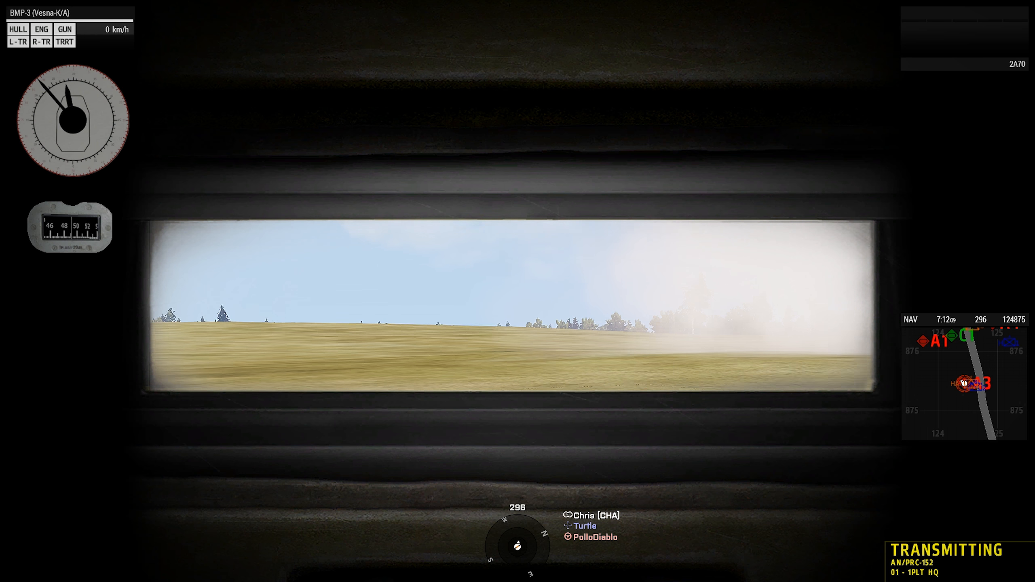
key(M)
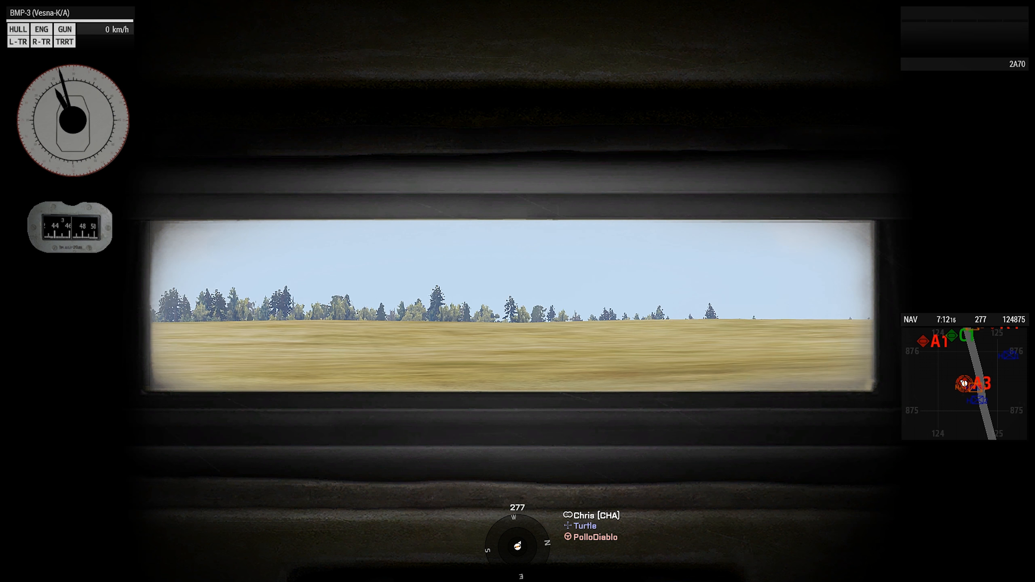
- Check the area map for the convoy route, ABRAMS marker and CoyHQ, then return to the BMP-3 view
key(m)
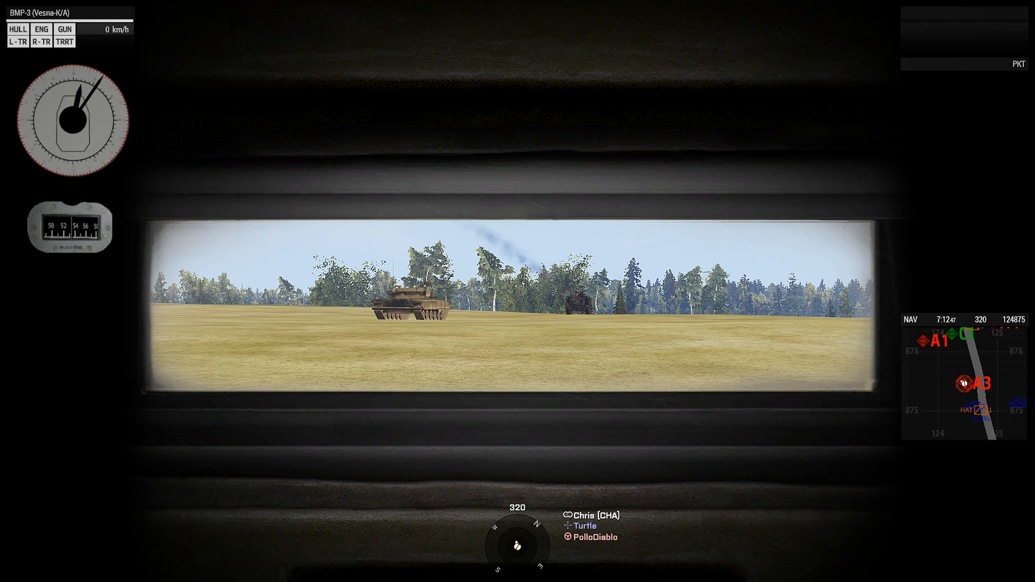
key(m)
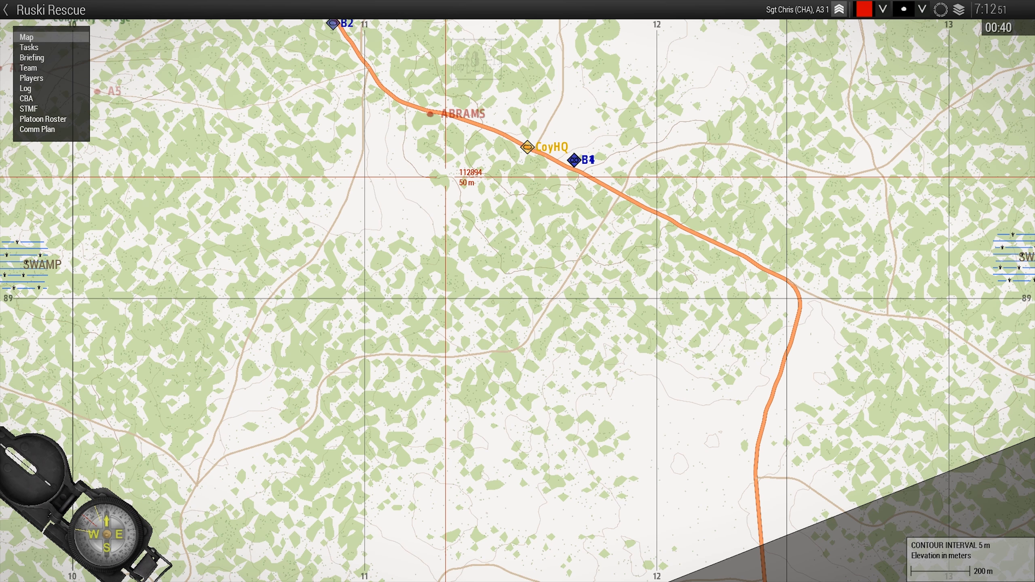
key(M)
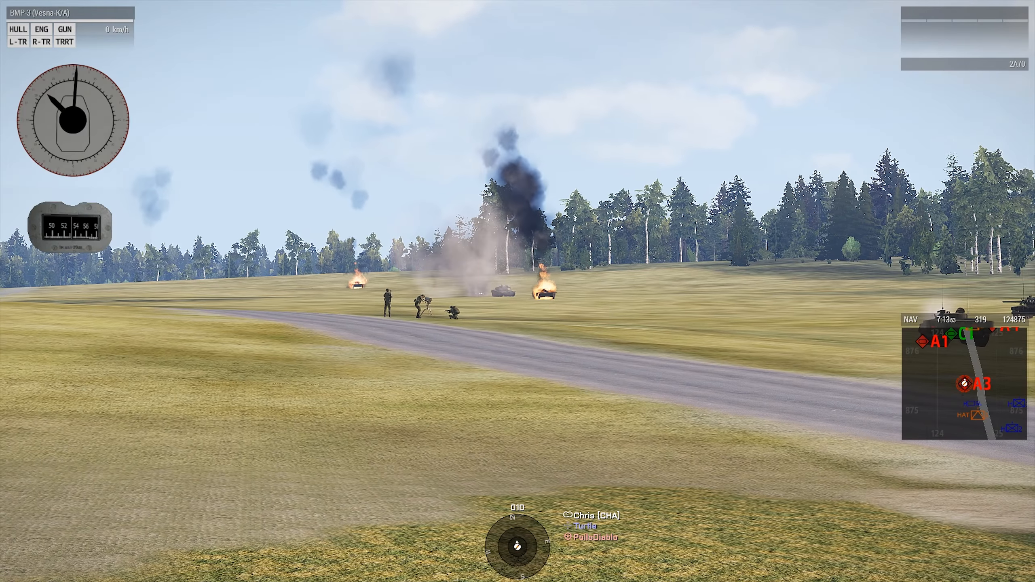
- View the tactical map at close range with the A1–A4 and C1 contact markers beside the road
key(m)
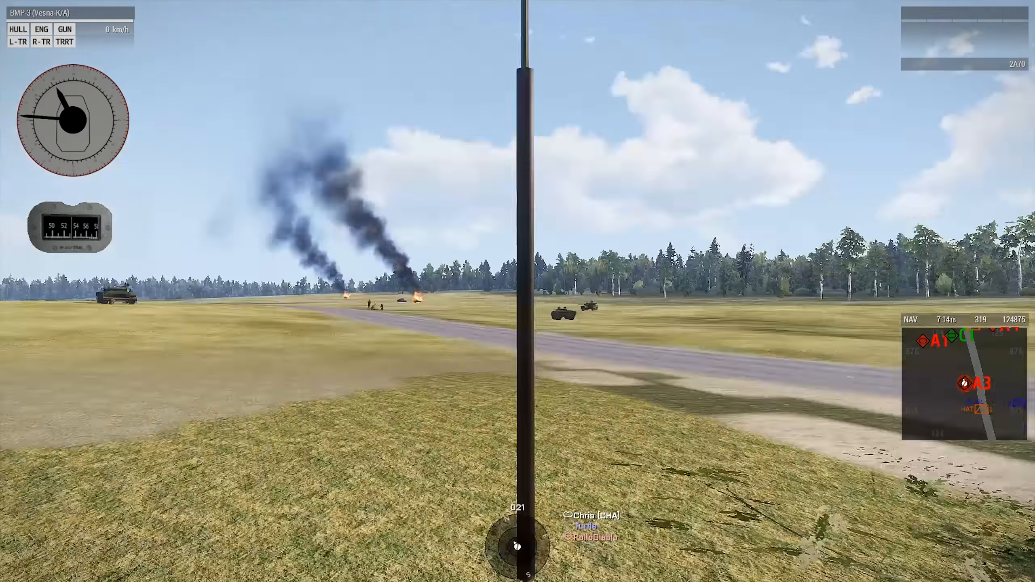
key(M)
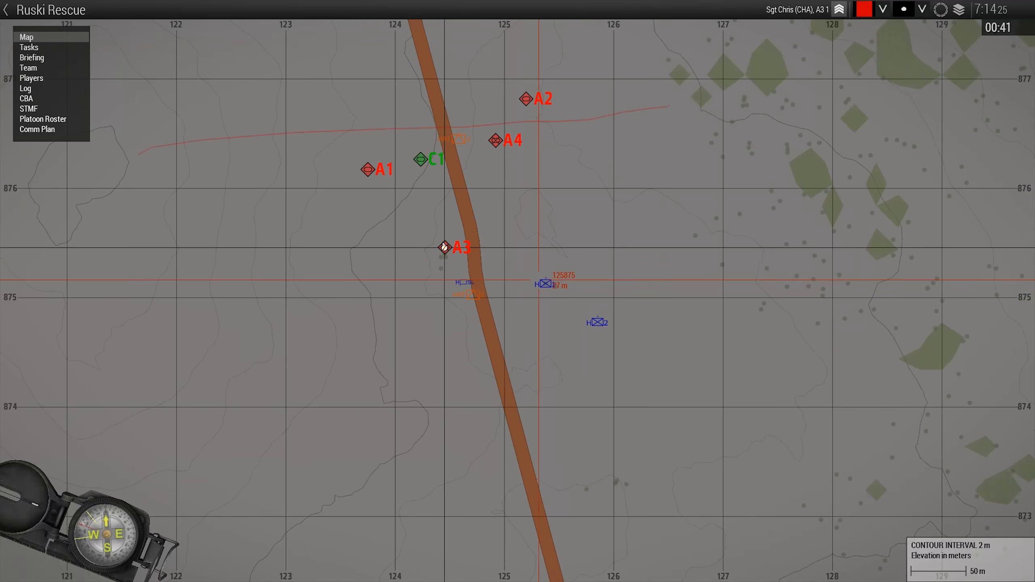